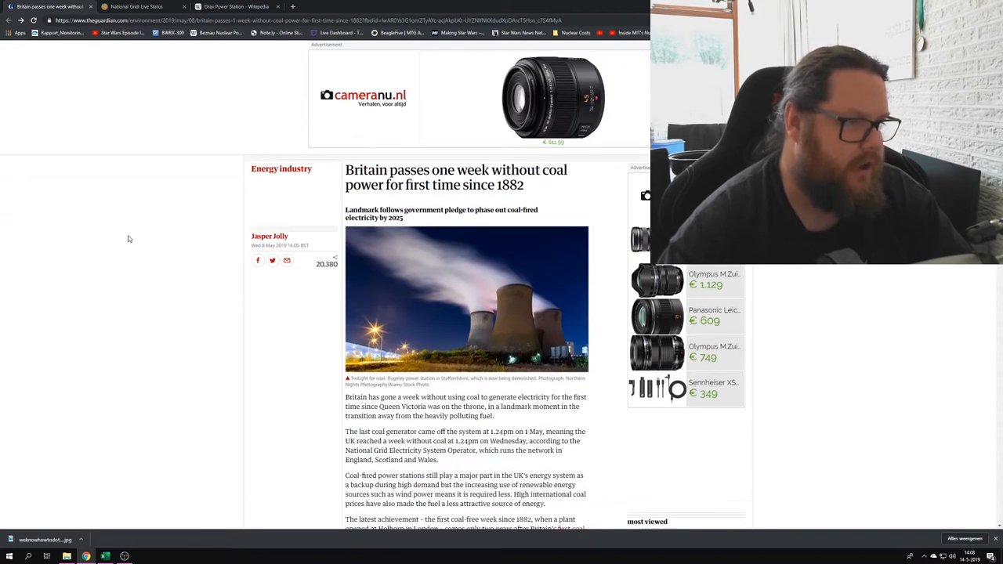
# - Scroll through the currently open article page
pyautogui.scroll(-3)
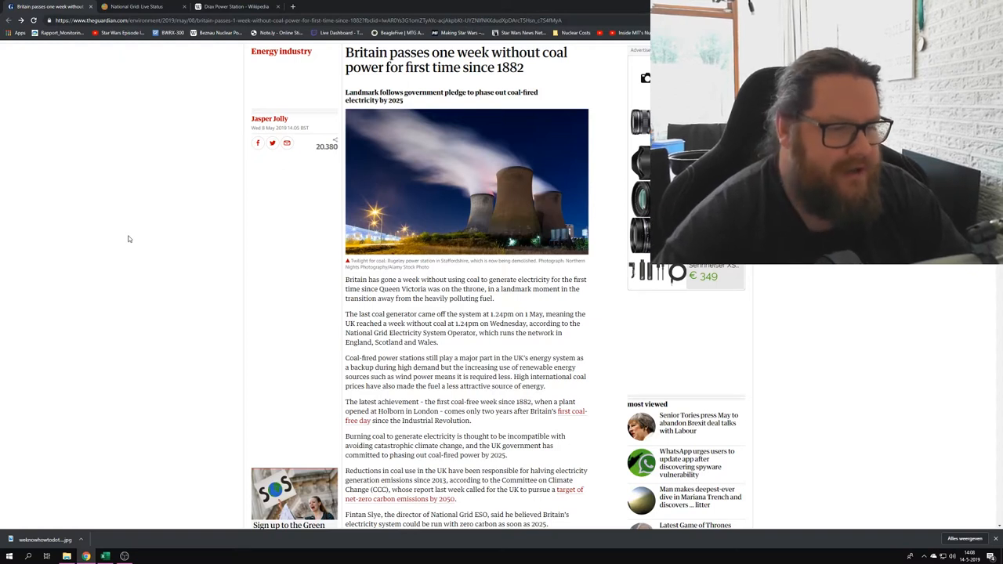
pyautogui.scroll(-3)
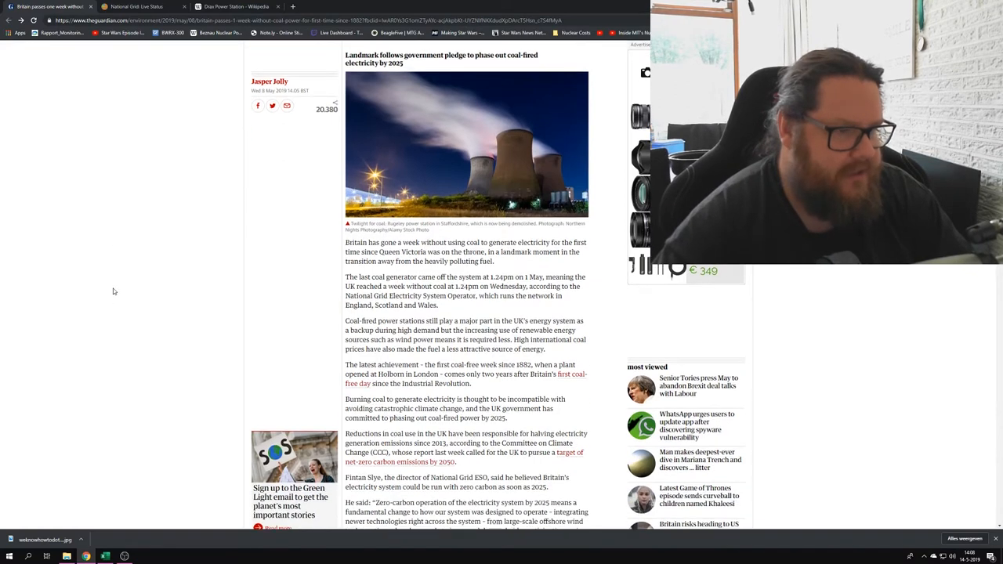
pyautogui.scroll(-3)
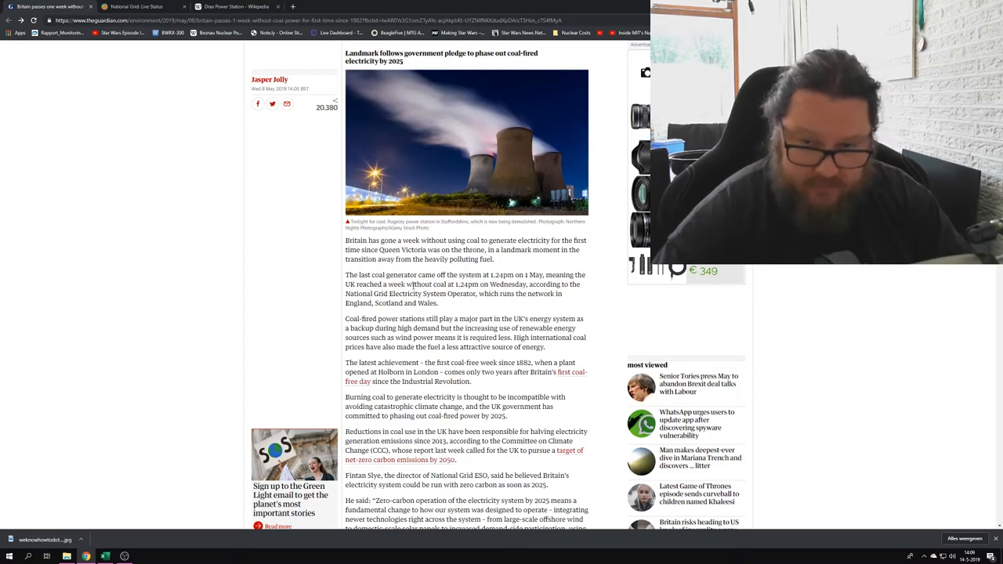
pyautogui.scroll(-3)
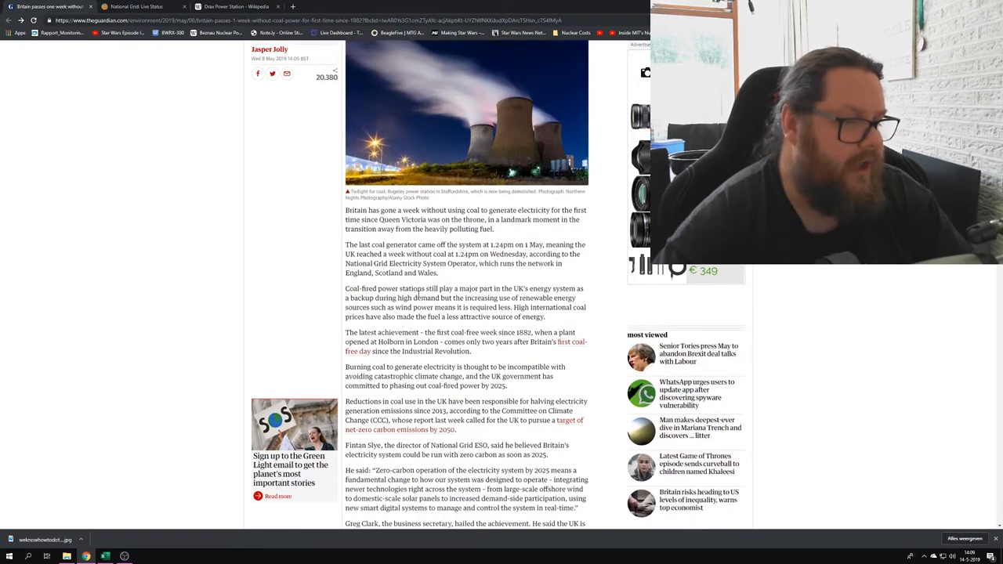
pyautogui.scroll(-3)
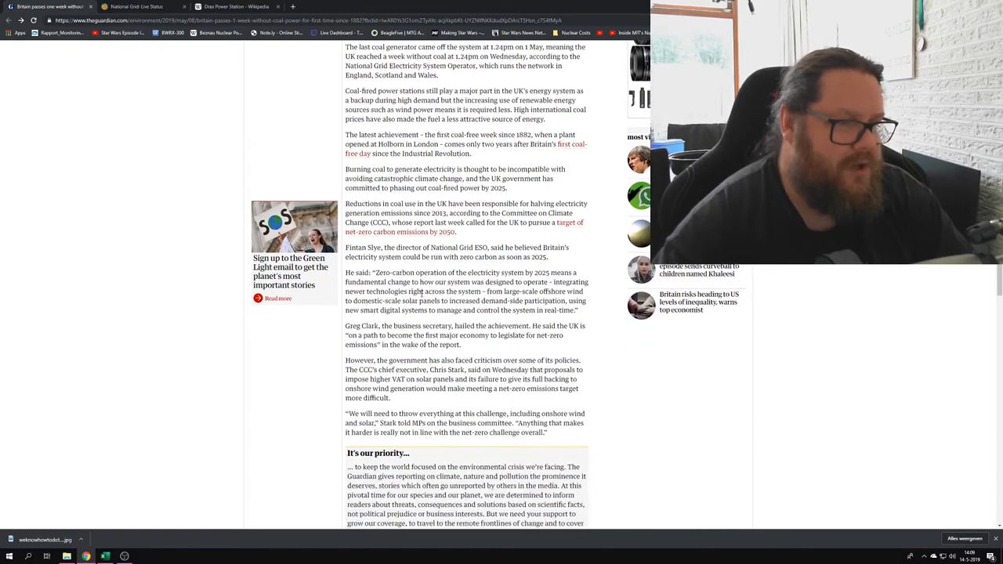
pyautogui.scroll(3)
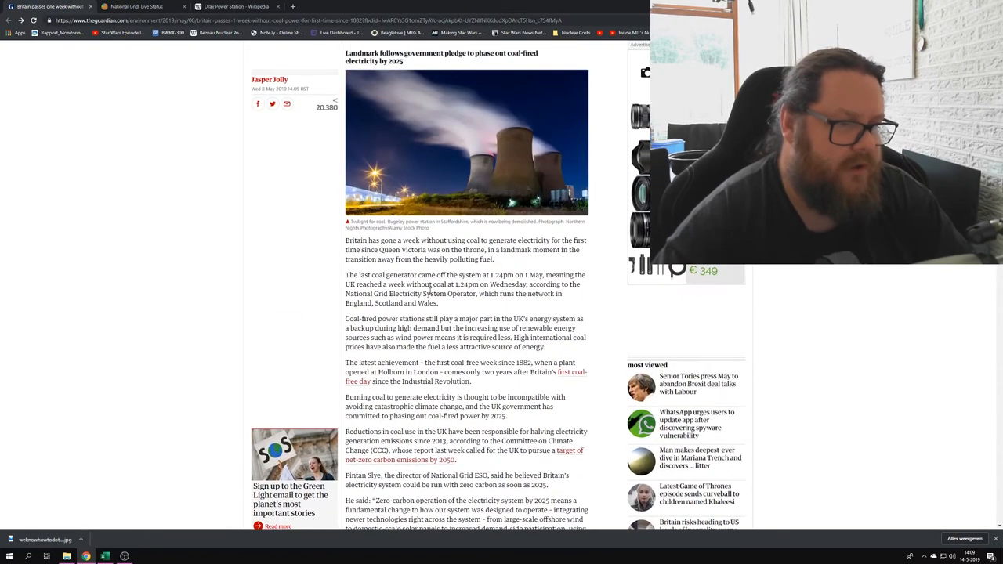
pyautogui.scroll(-3)
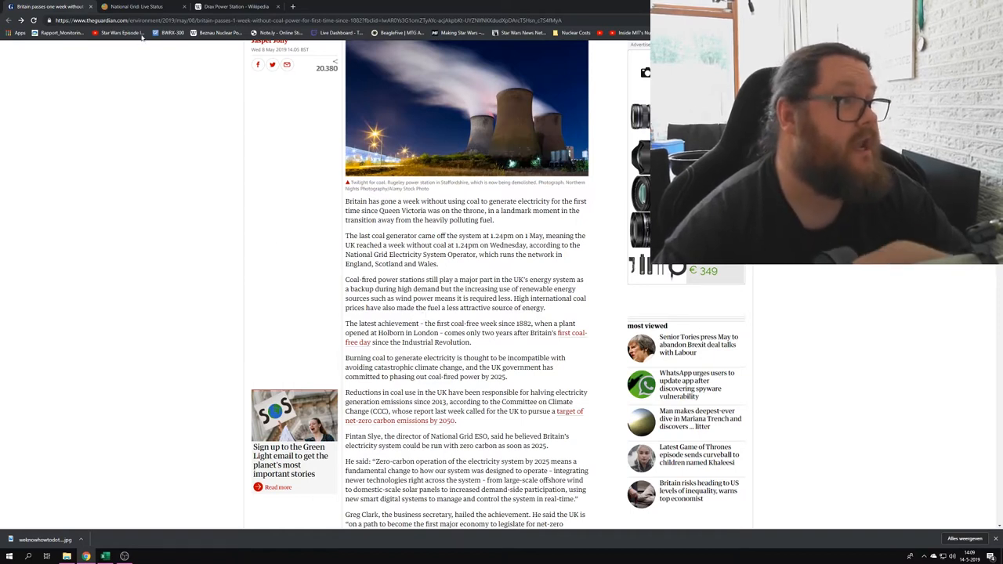
# - Switch to the National Grid Live Status tab and scroll through its demand and averages charts
pyautogui.click(137, 9)
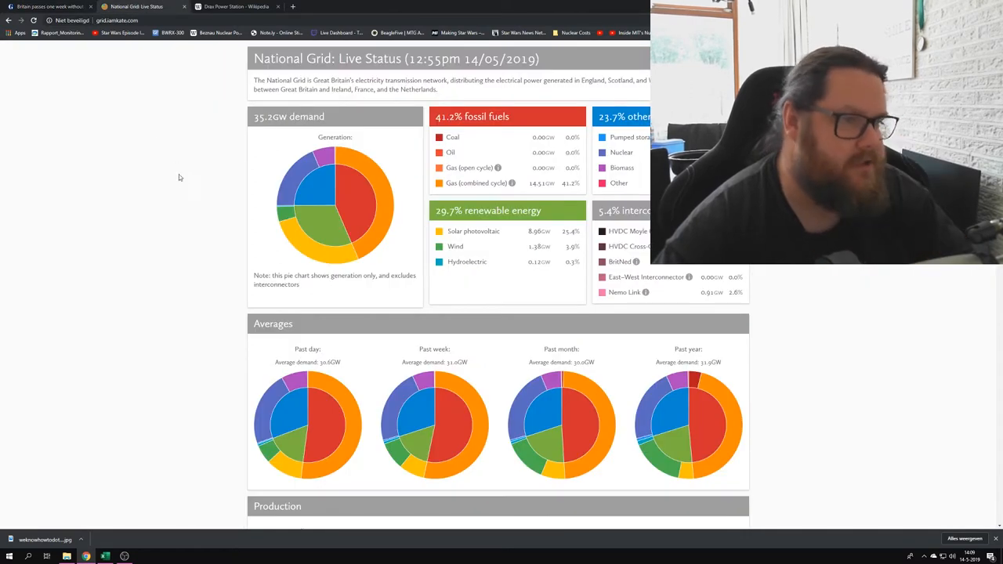
pyautogui.moveTo(202, 125)
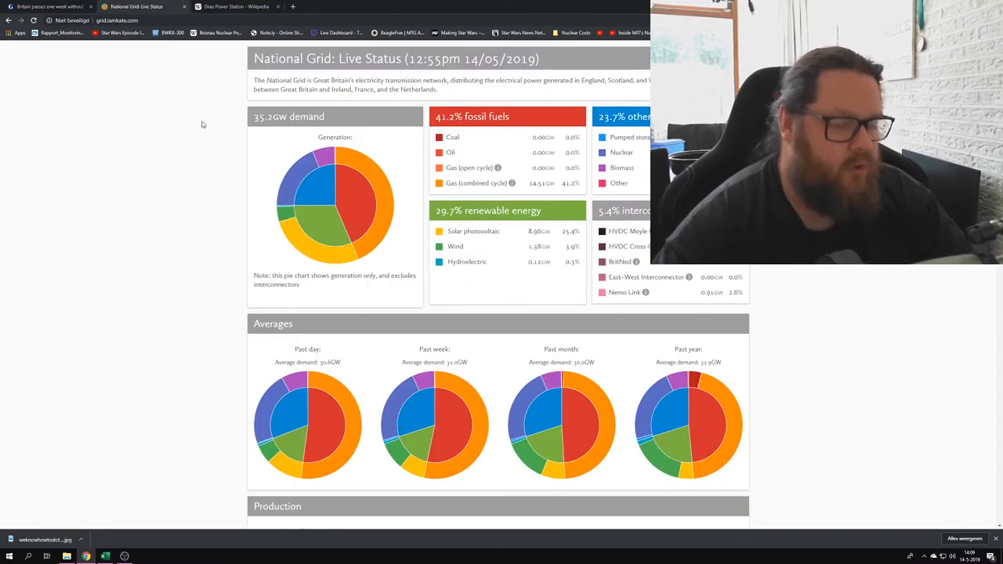
pyautogui.scroll(-3)
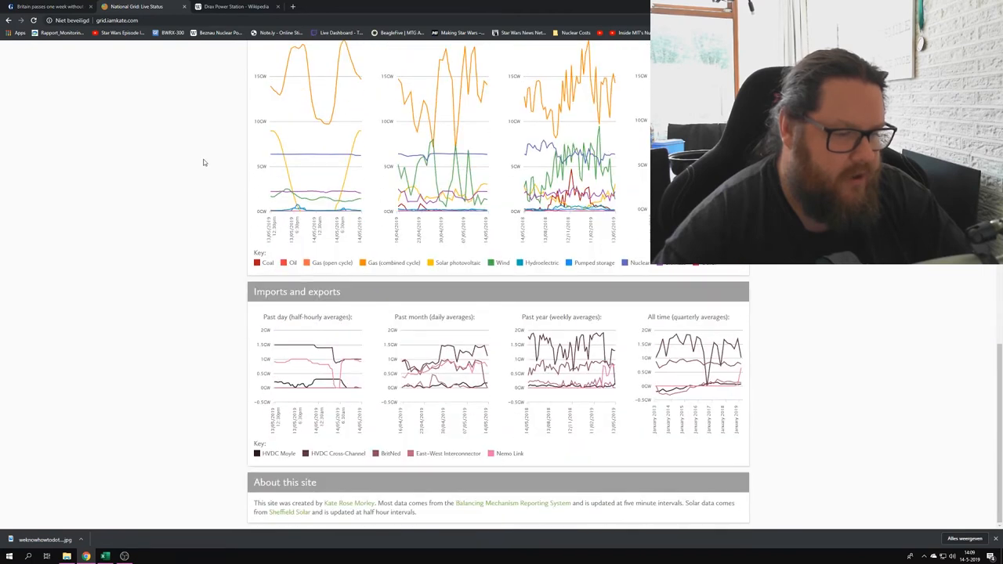
pyautogui.scroll(3)
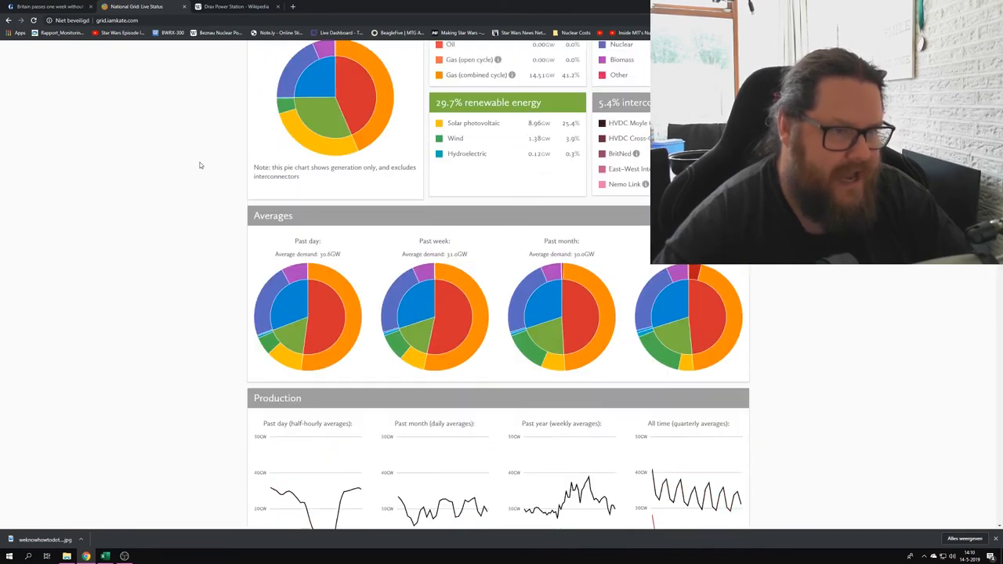
pyautogui.scroll(-3)
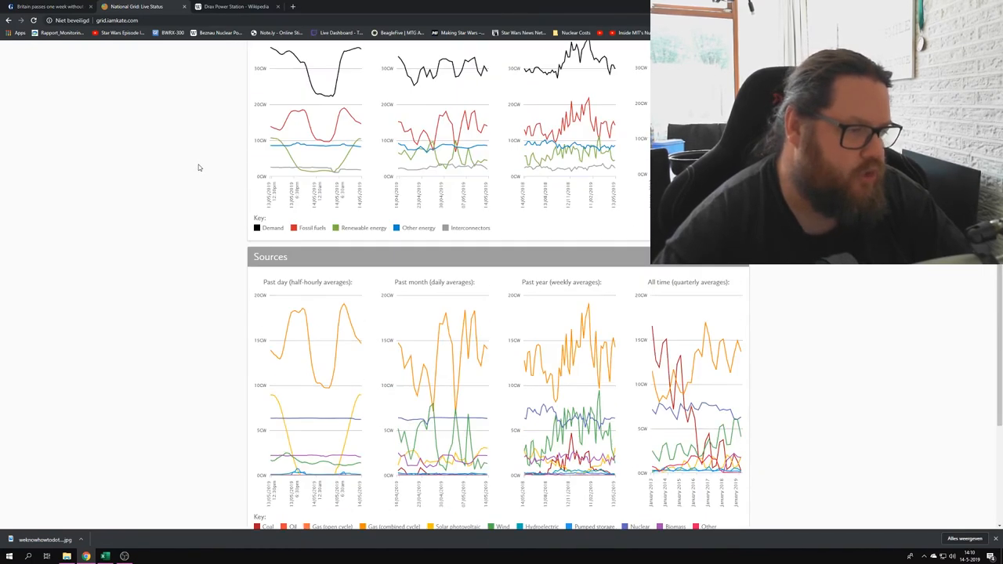
pyautogui.scroll(3)
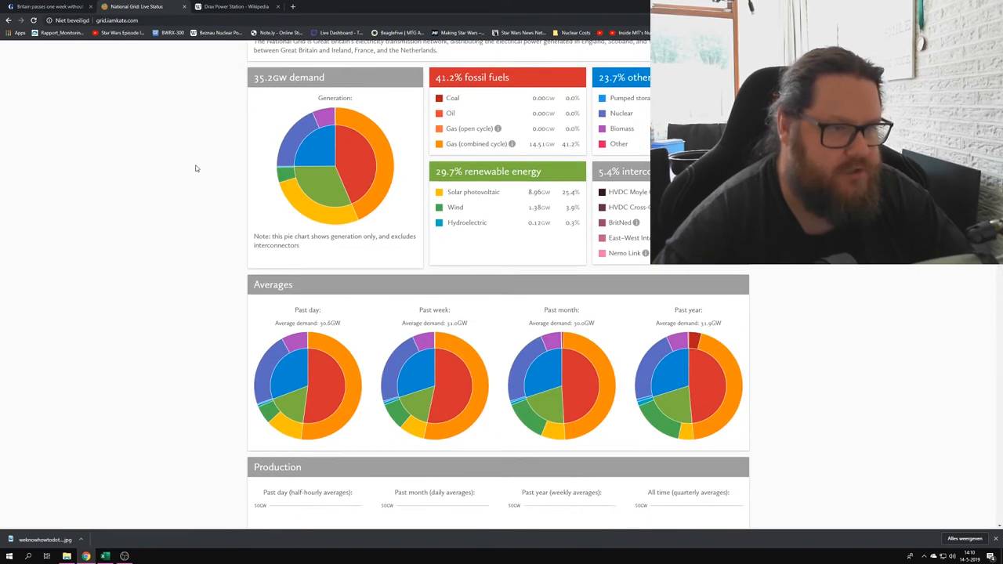
pyautogui.scroll(3)
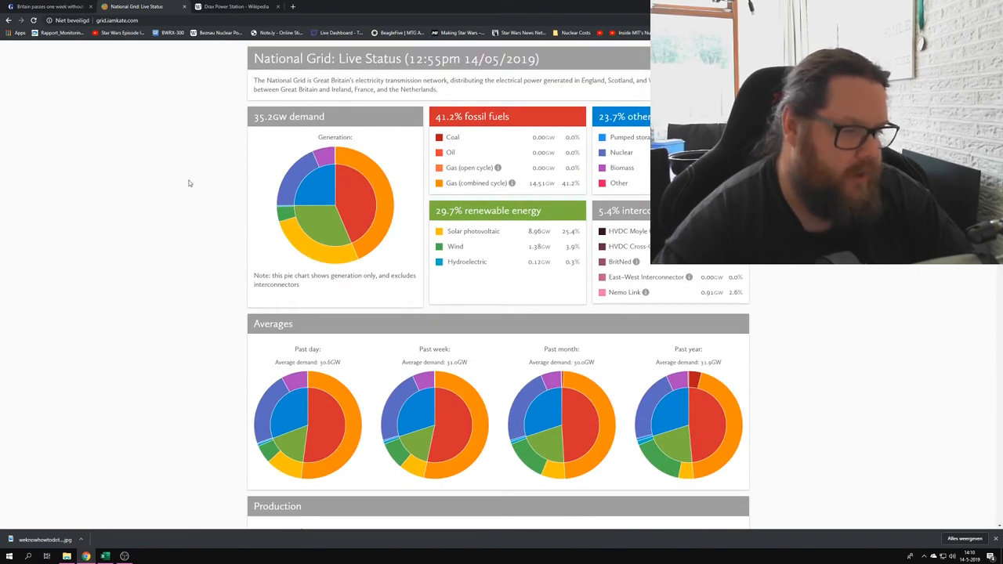
pyautogui.moveTo(329, 419)
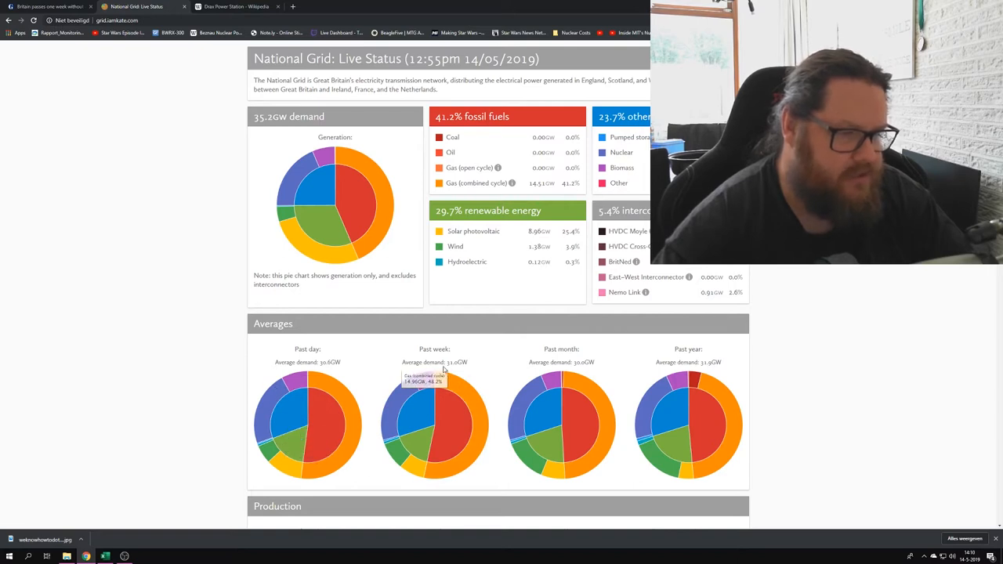
pyautogui.moveTo(597, 482)
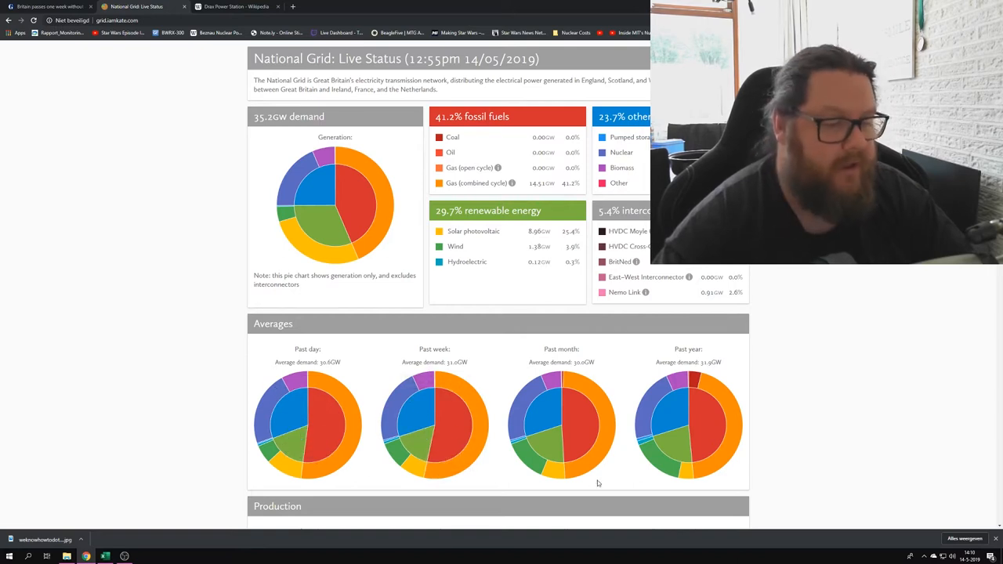
pyautogui.moveTo(637, 421)
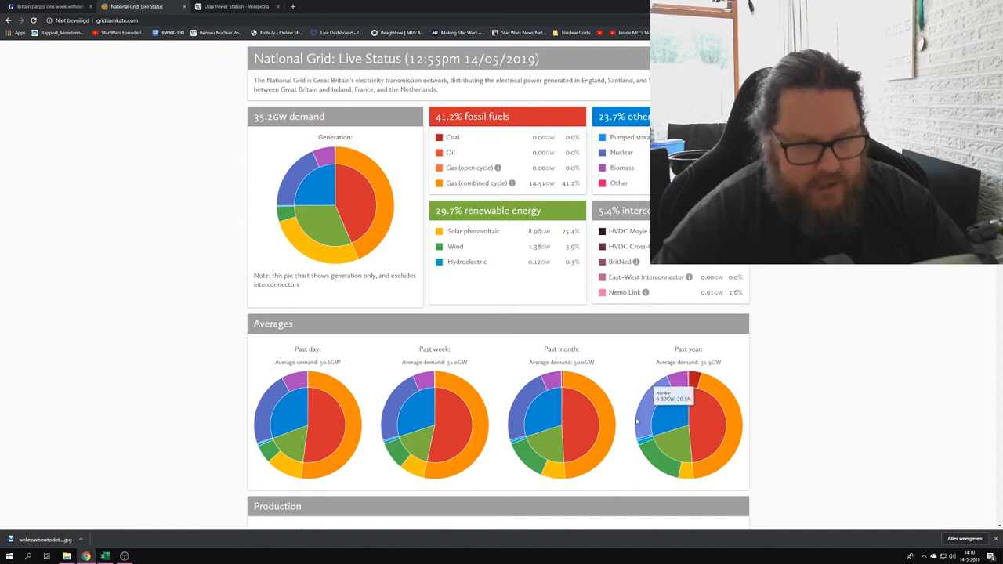
pyautogui.moveTo(742, 414)
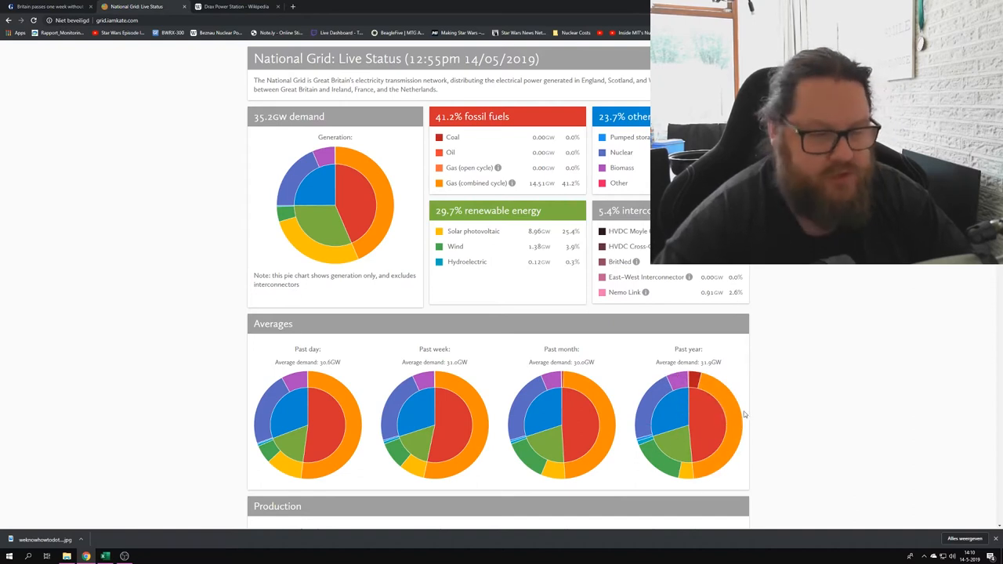
pyautogui.moveTo(731, 416)
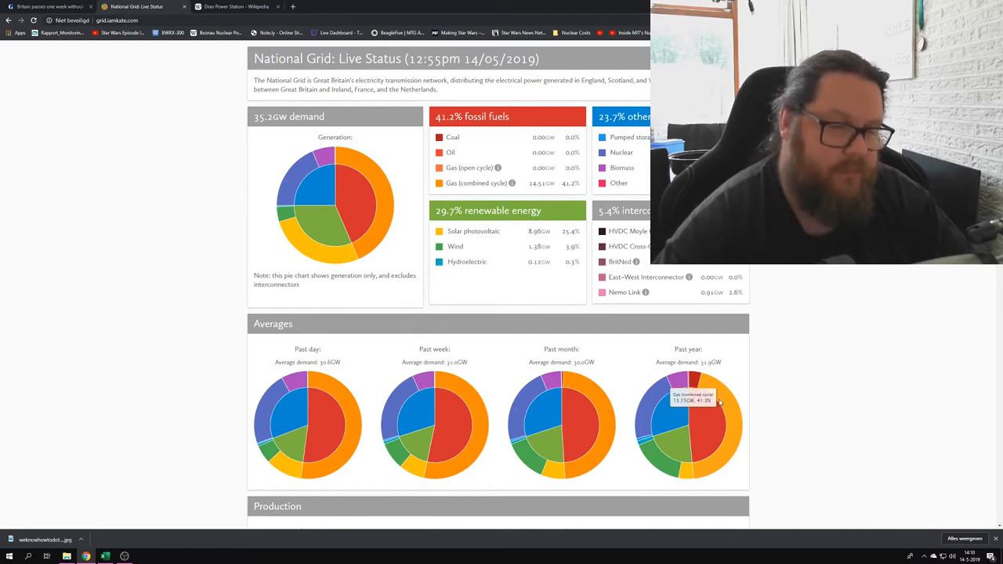
pyautogui.moveTo(695, 384)
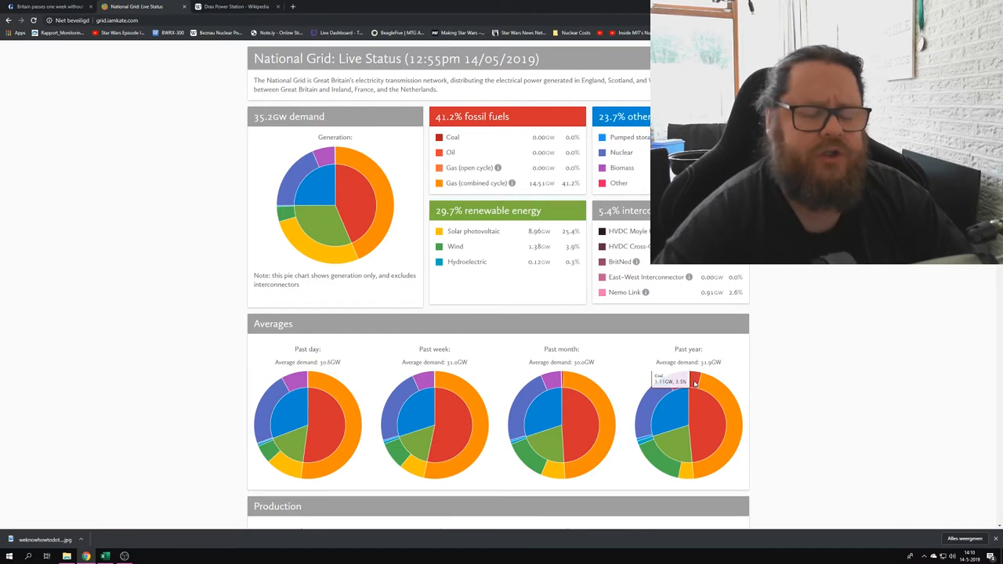
pyautogui.moveTo(694, 350)
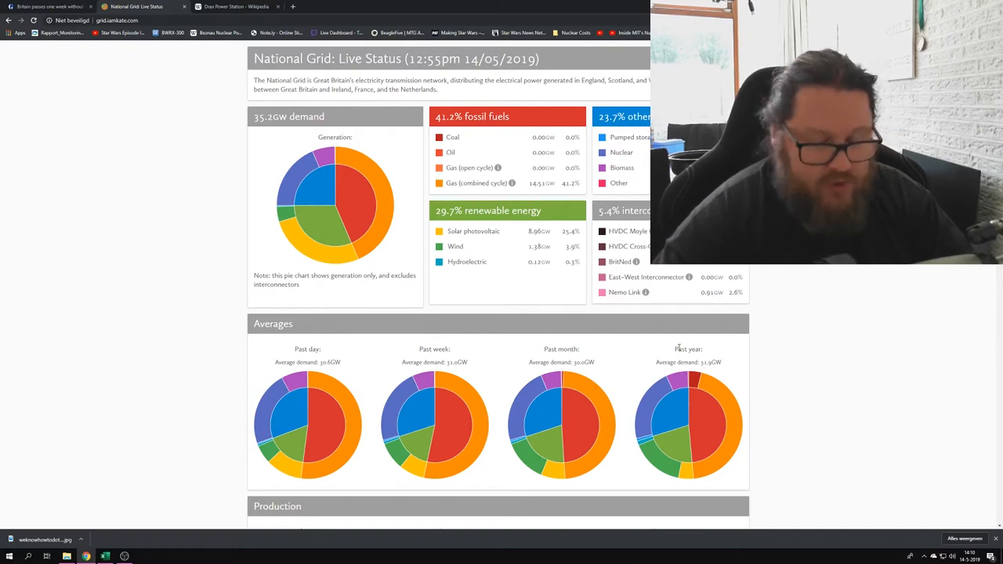
pyautogui.moveTo(660, 400)
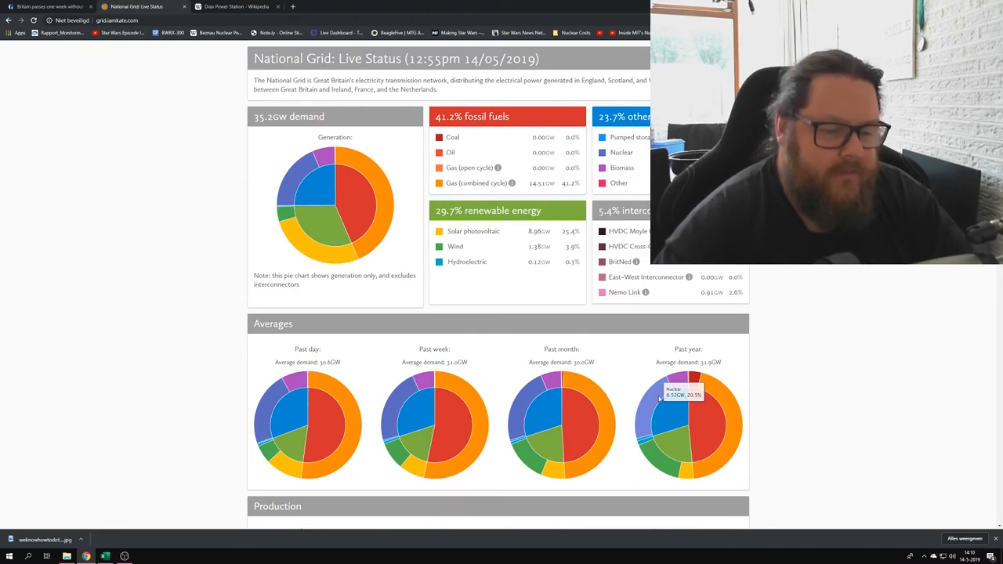
pyautogui.moveTo(675, 385)
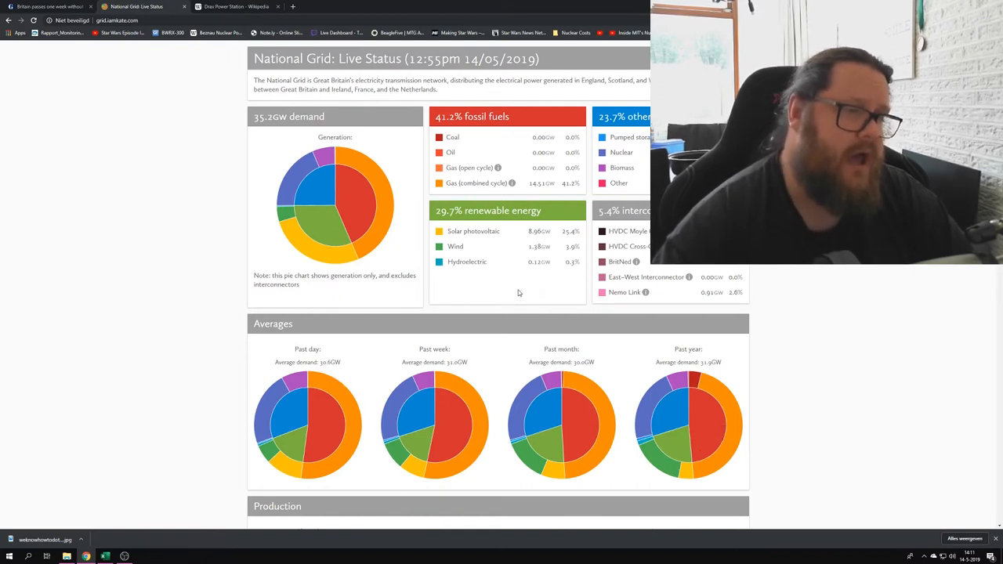
pyautogui.moveTo(496, 279)
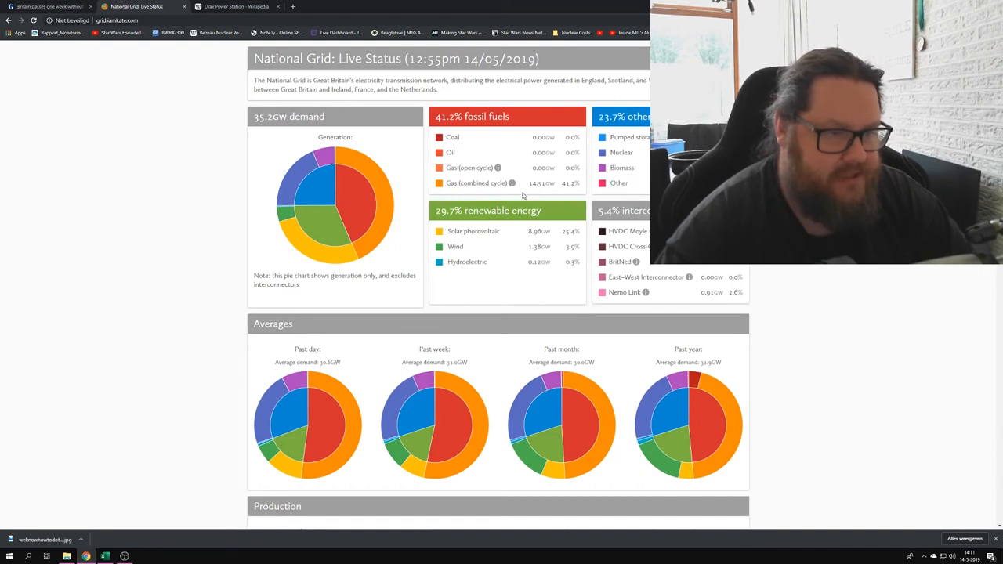
pyautogui.moveTo(536, 194)
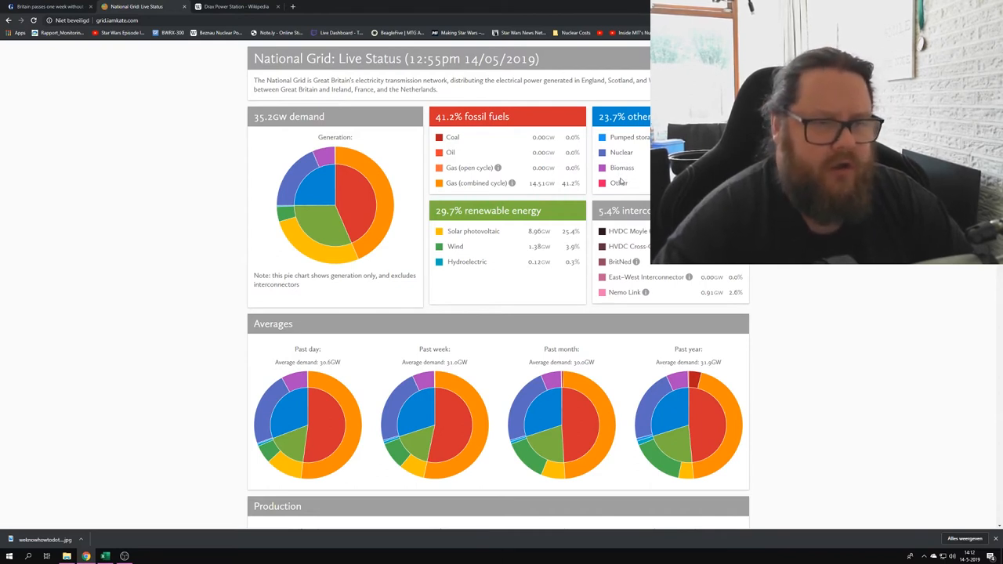
pyautogui.moveTo(533, 164)
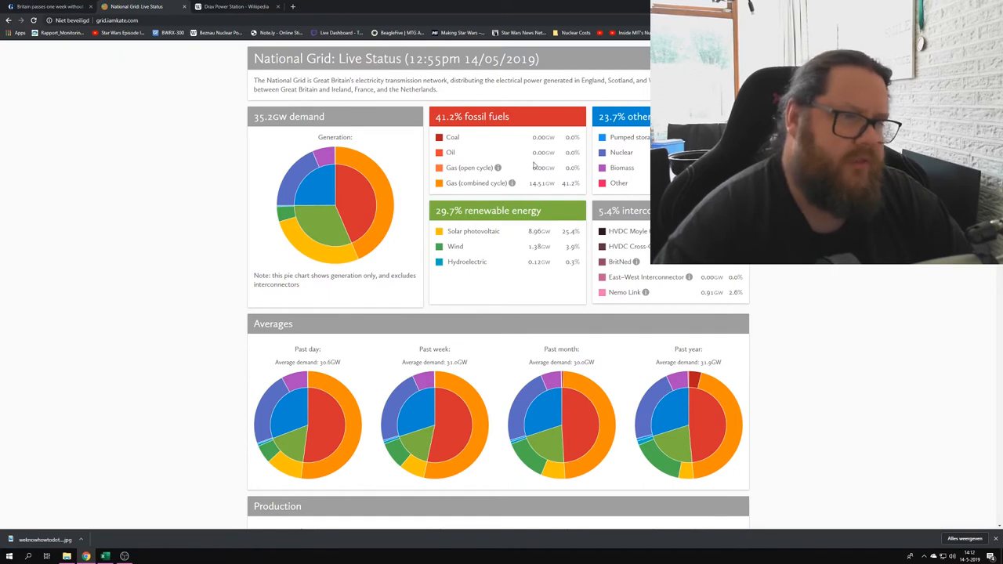
pyautogui.moveTo(583, 189)
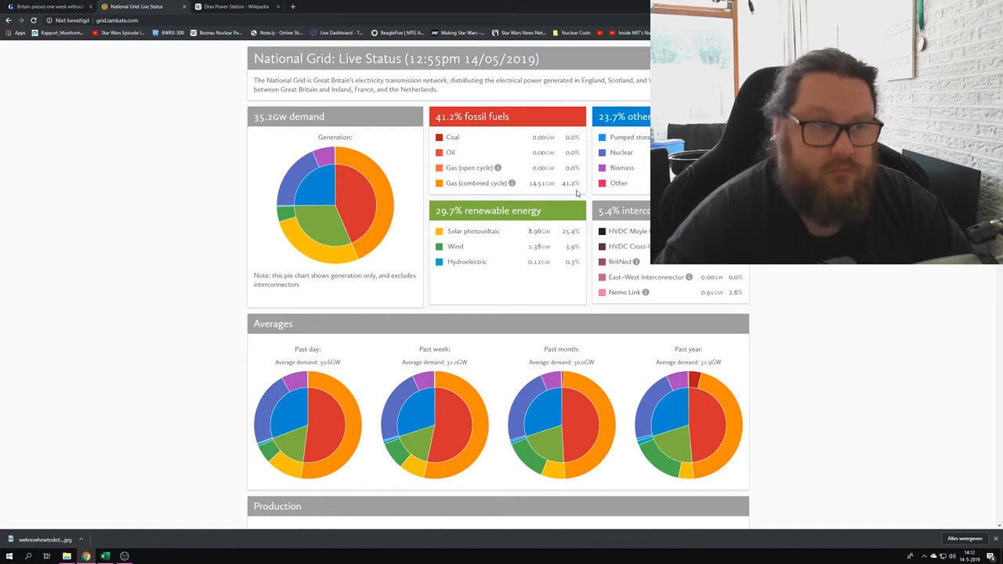
# - Switch to the 'Drax Power Station - Wikipedia' tab
pyautogui.click(235, 6)
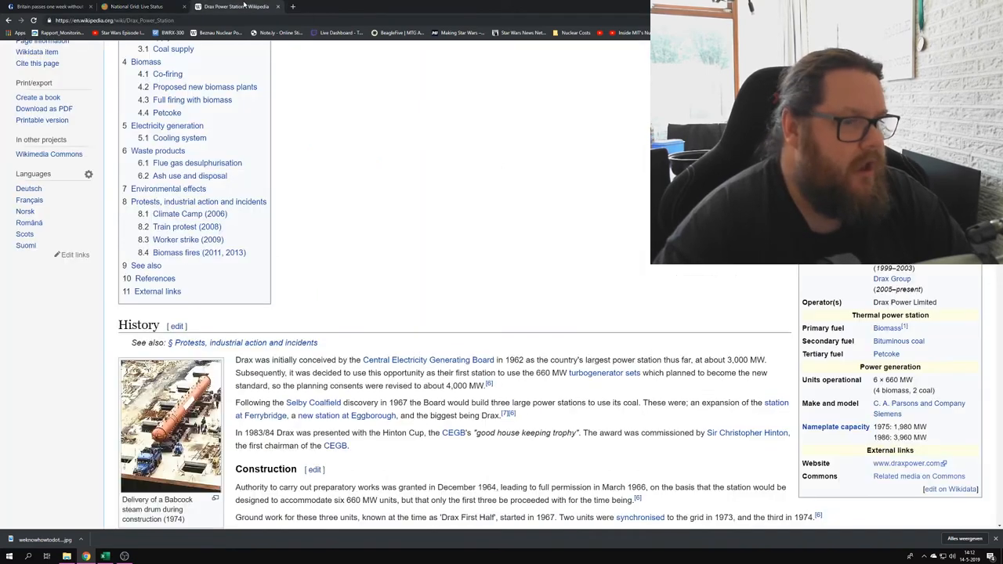
# - Scroll through the Drax article's contents and history sections
pyautogui.scroll(3)
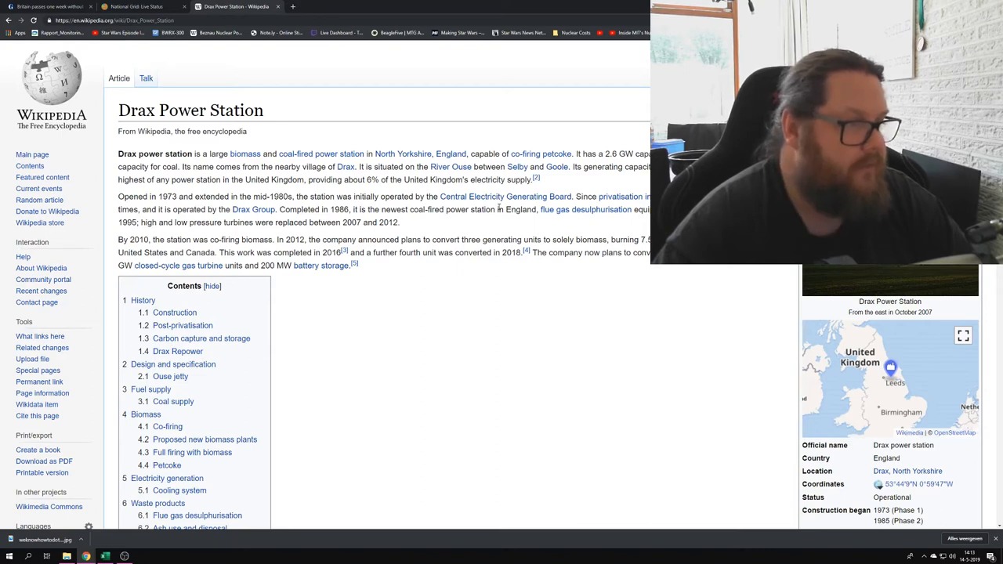
pyautogui.moveTo(447, 266)
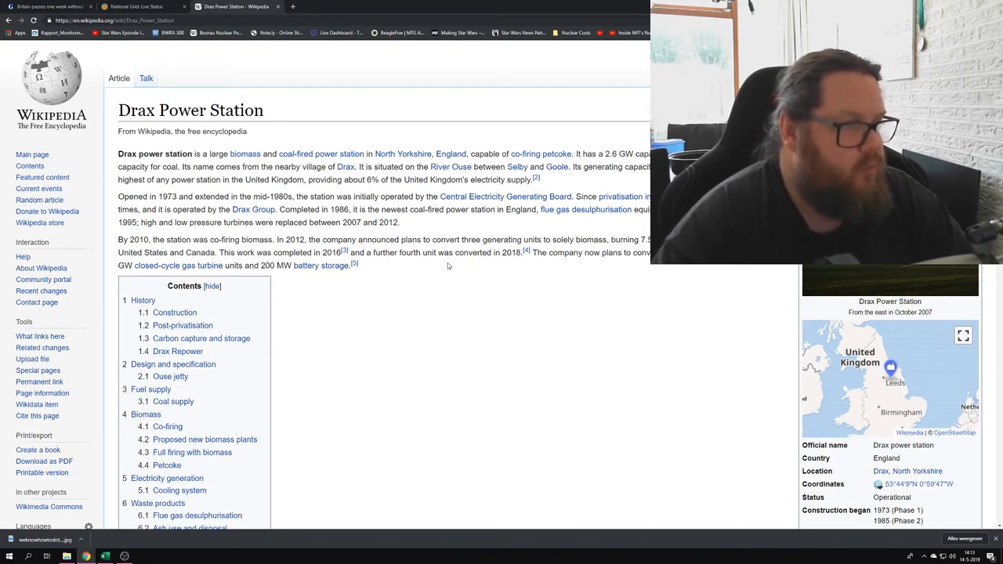
pyautogui.scroll(-3)
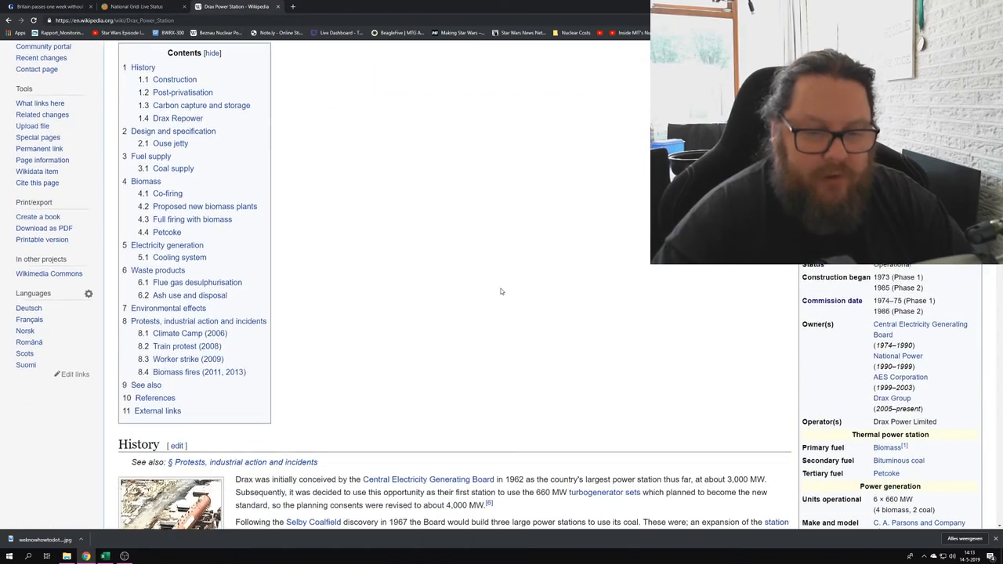
pyautogui.scroll(-3)
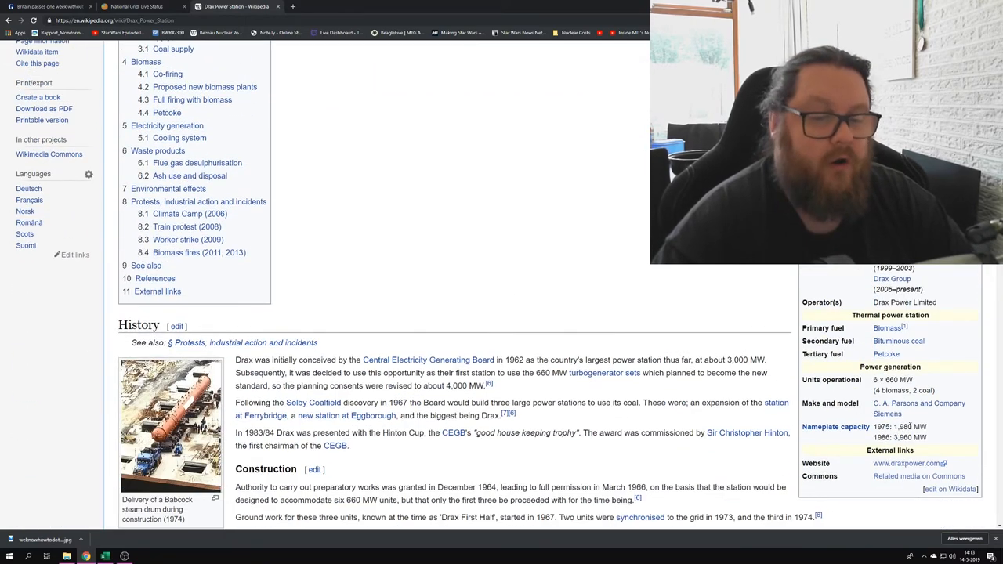
pyautogui.moveTo(933, 437)
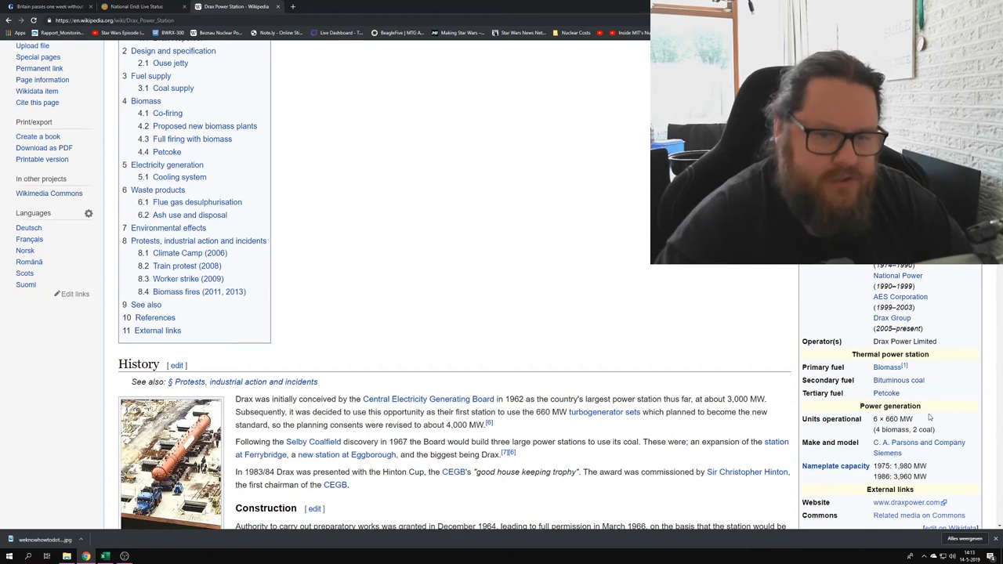
# - Glance at National Grid, read the Drax construction section, then return to National Grid
pyautogui.click(141, 8)
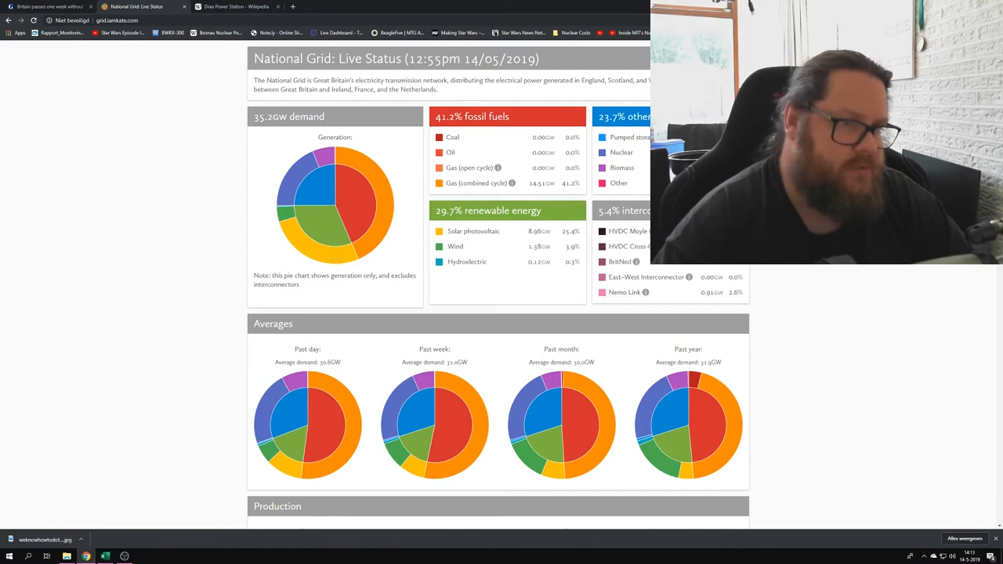
pyautogui.click(239, 6)
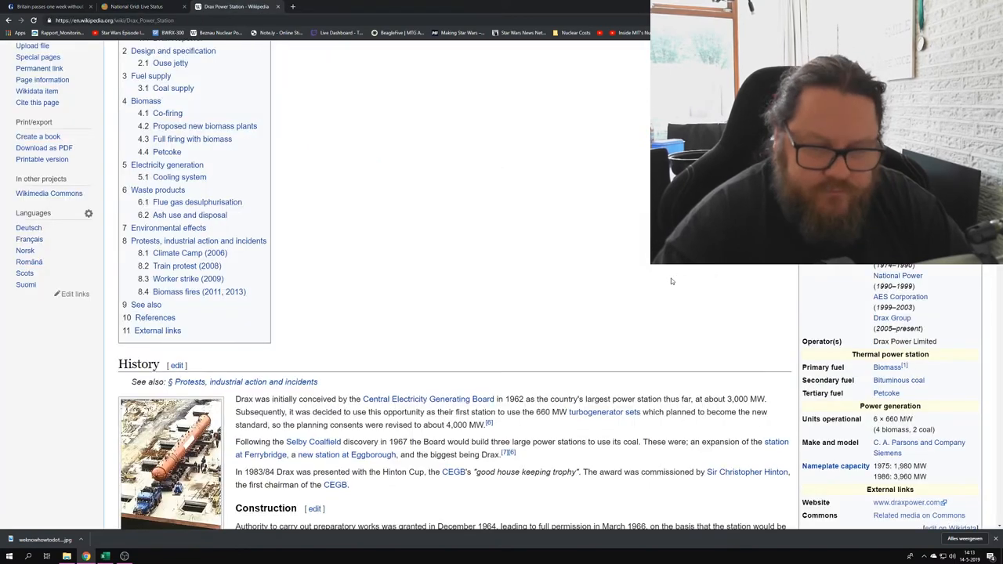
pyautogui.scroll(-3)
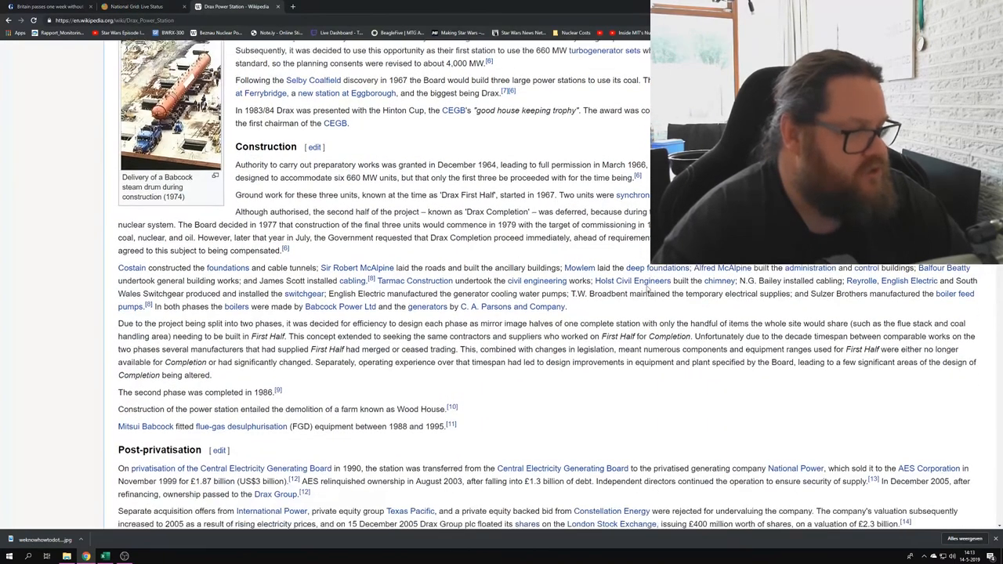
pyautogui.scroll(-3)
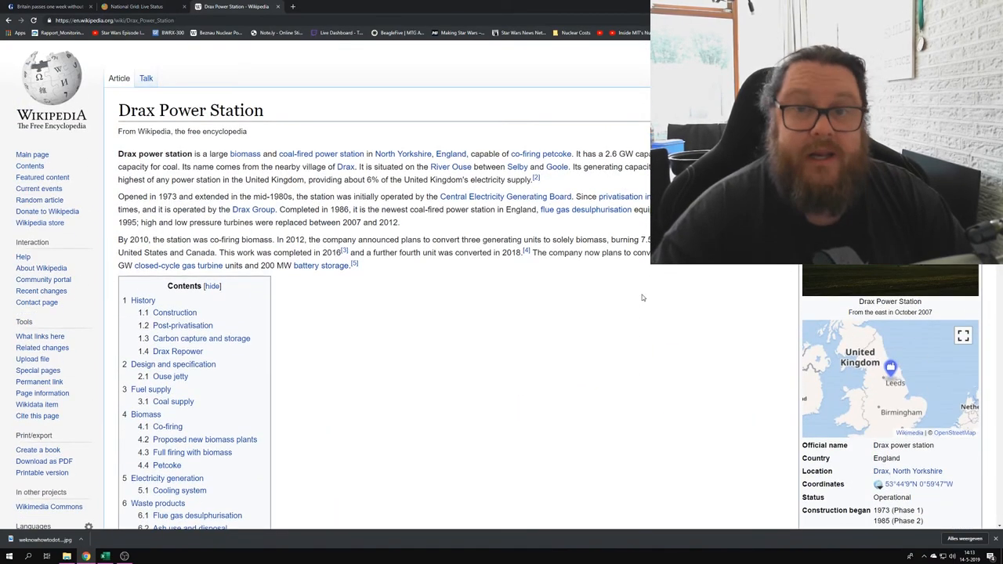
pyautogui.click(129, 7)
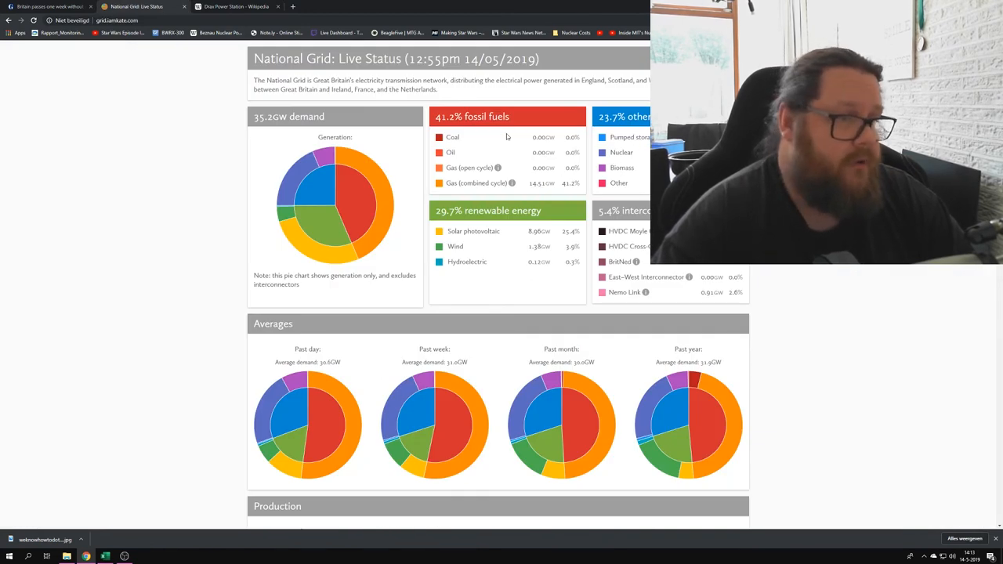
pyautogui.moveTo(520, 178)
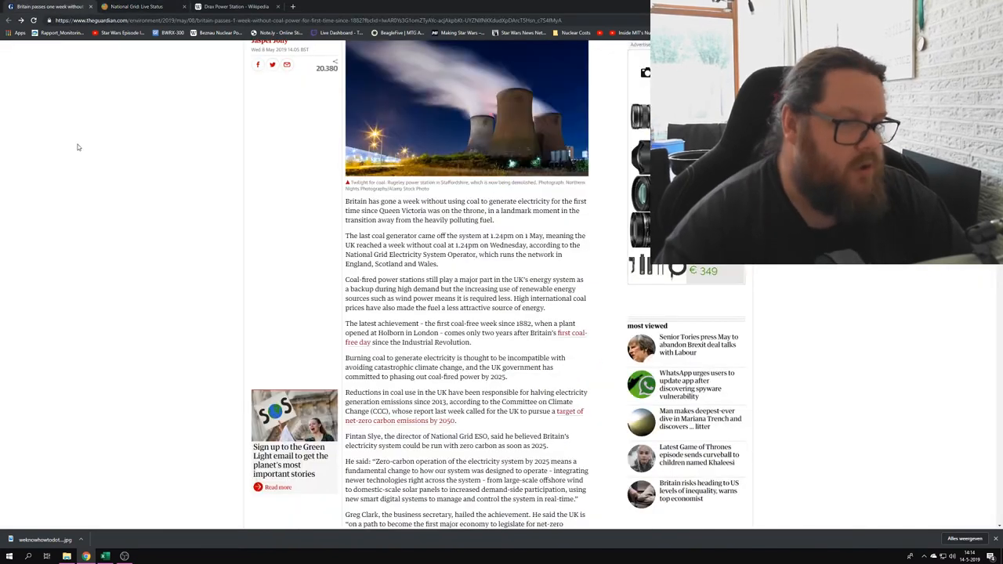
pyautogui.scroll(-3)
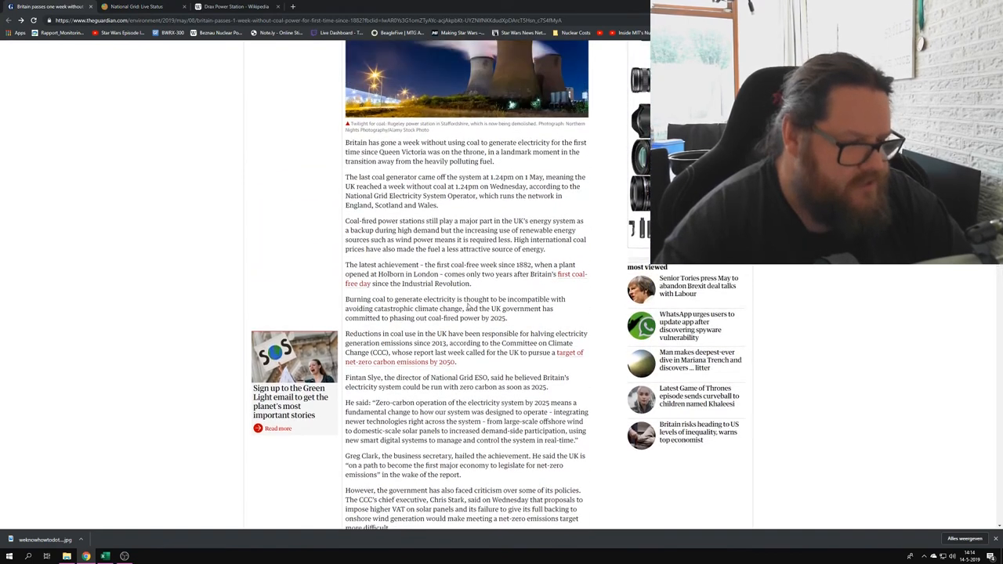
pyautogui.scroll(3)
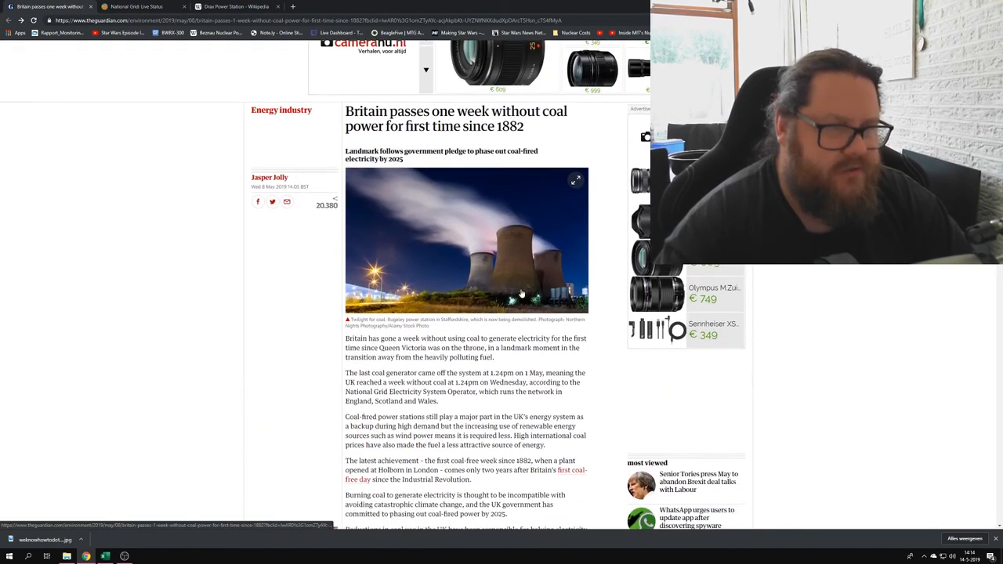
pyautogui.scroll(-3)
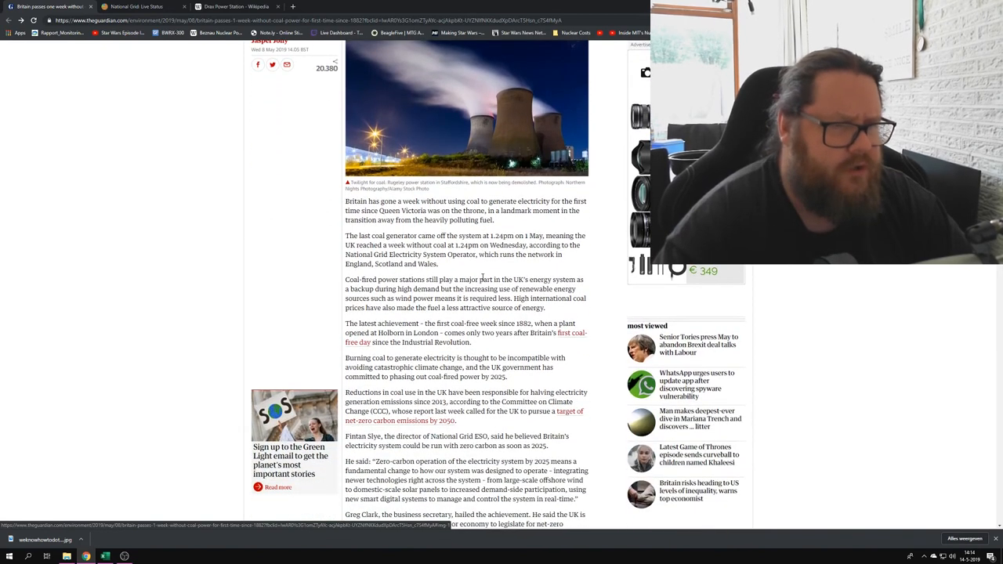
pyautogui.scroll(-3)
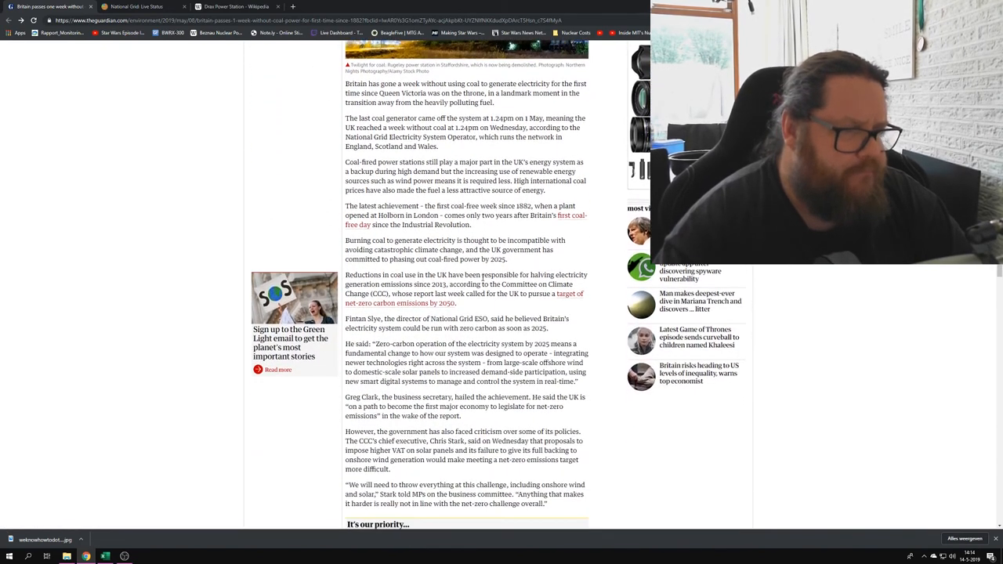
pyautogui.scroll(-3)
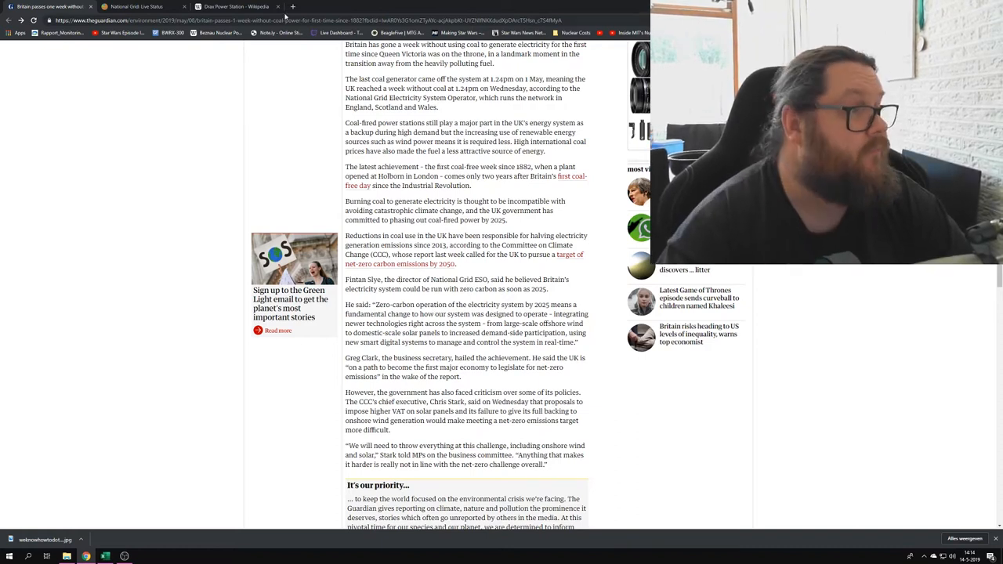
pyautogui.click(137, 6)
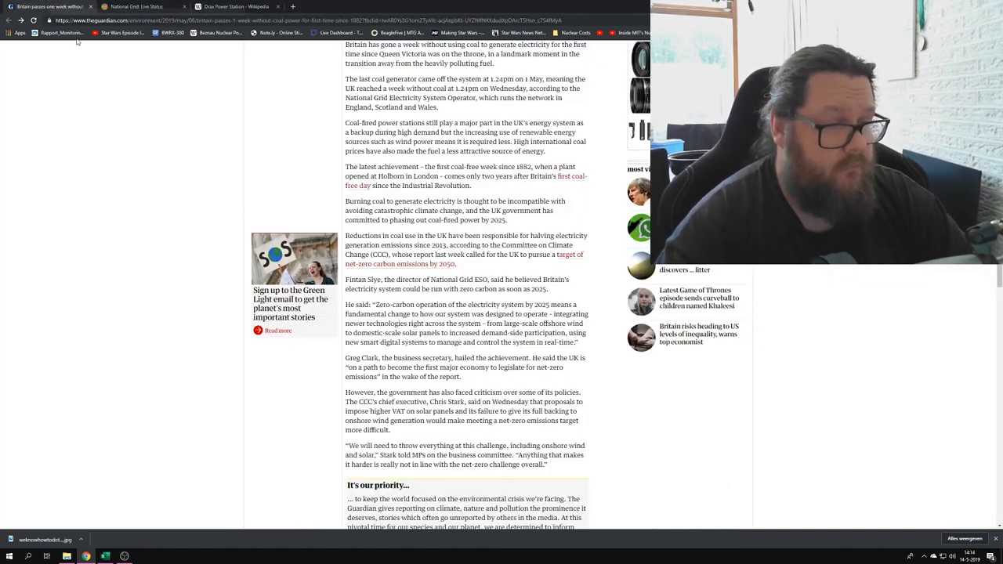
pyautogui.click(137, 7)
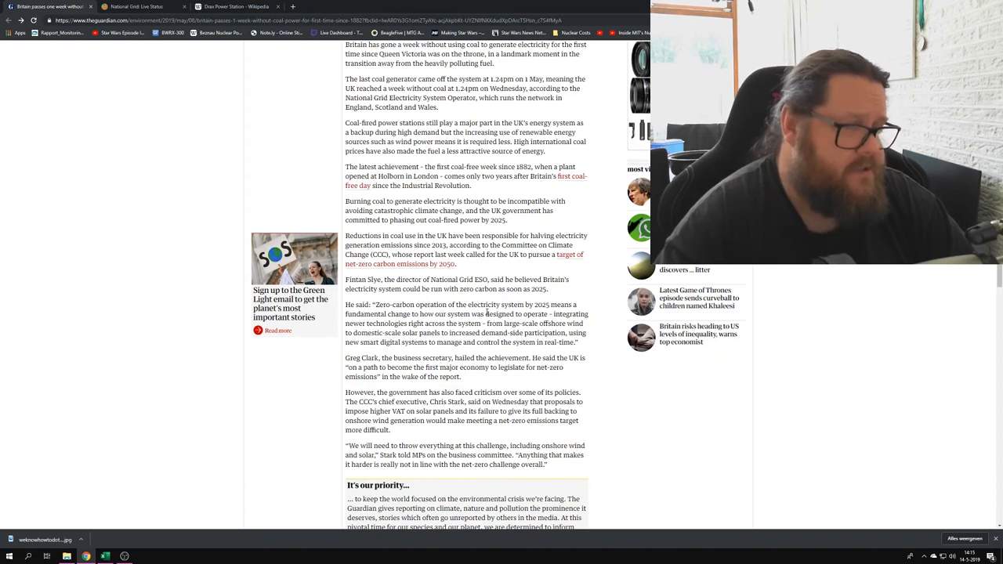
# - Highlight the zero-carbon grid by 2025 sentence, check National Grid, then open the Drax article
pyautogui.moveTo(346, 280); pyautogui.dragTo(548, 289)
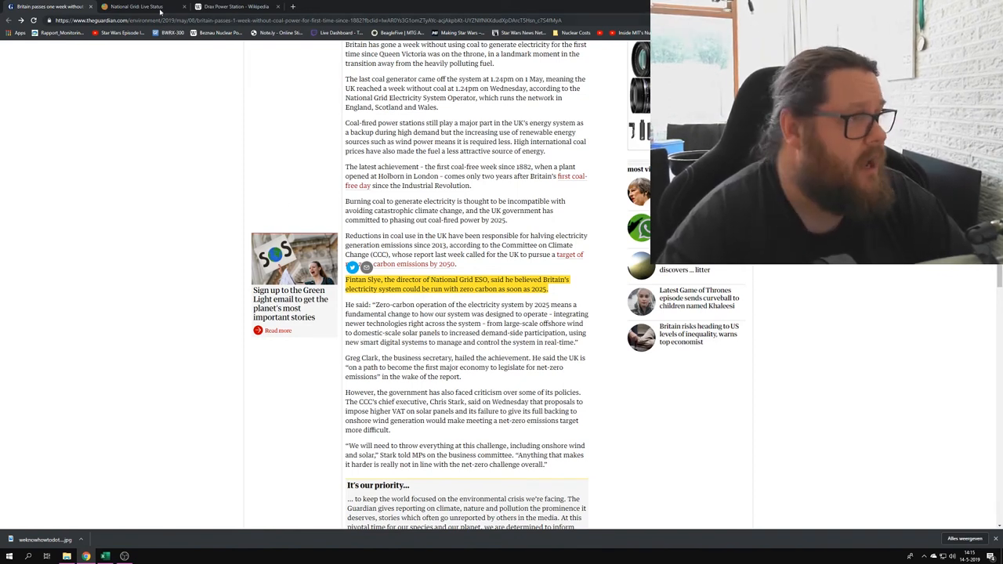
pyautogui.click(137, 6)
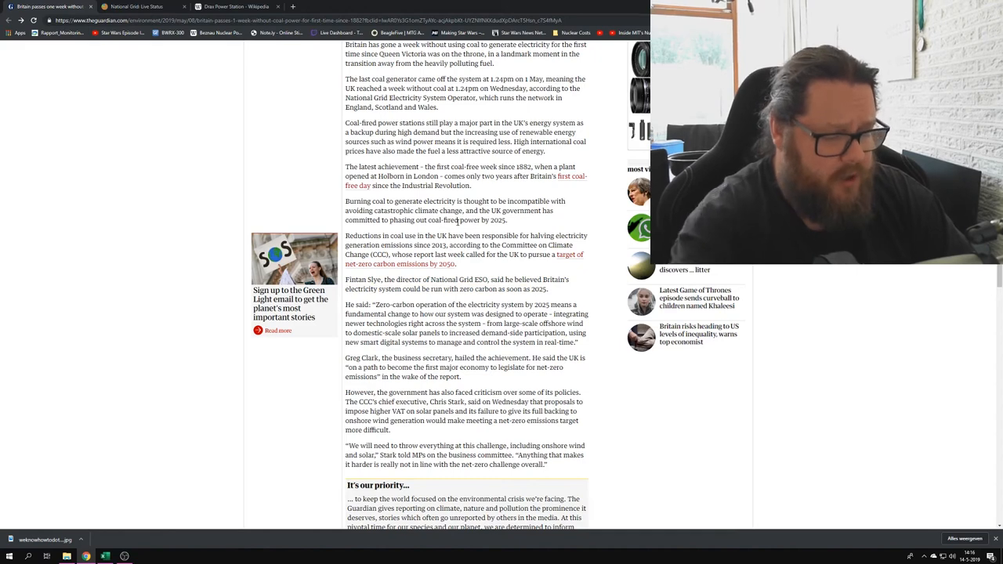
pyautogui.scroll(-3)
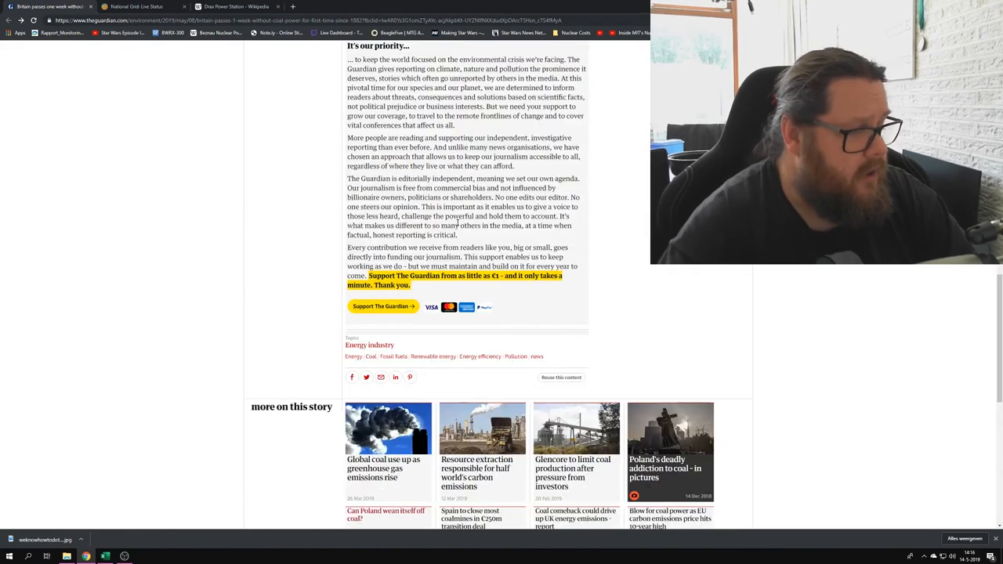
pyautogui.scroll(3)
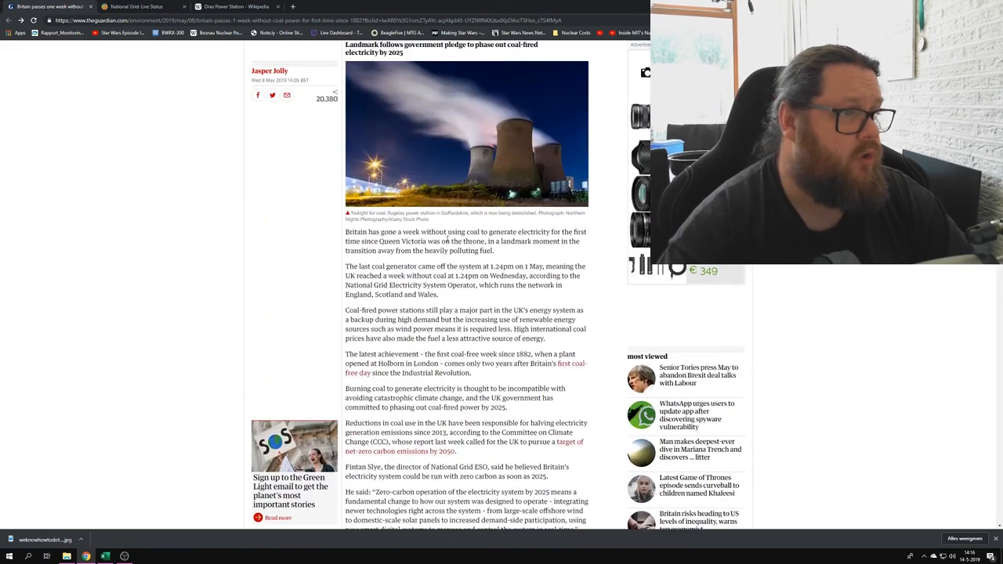
pyautogui.scroll(-3)
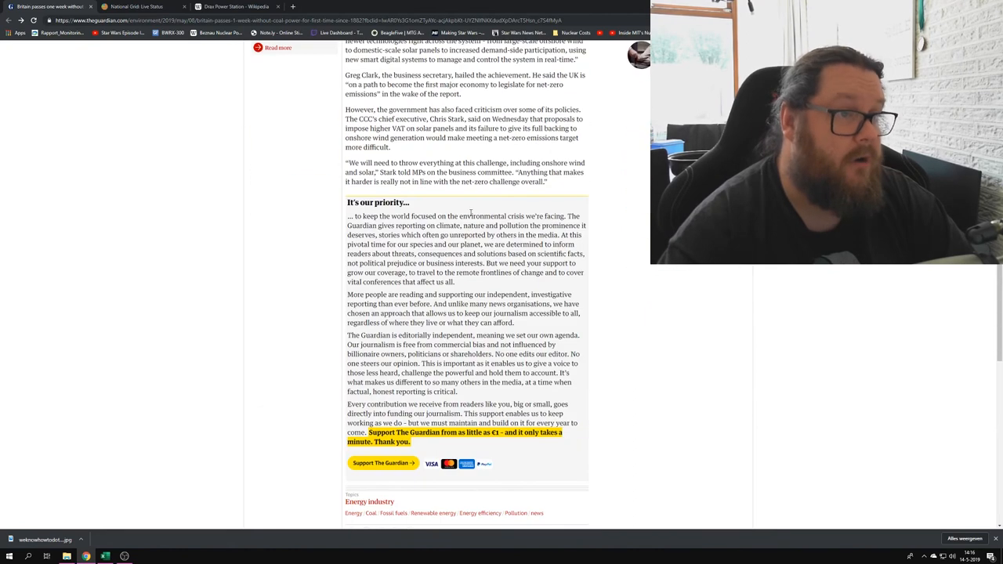
pyautogui.click(243, 6)
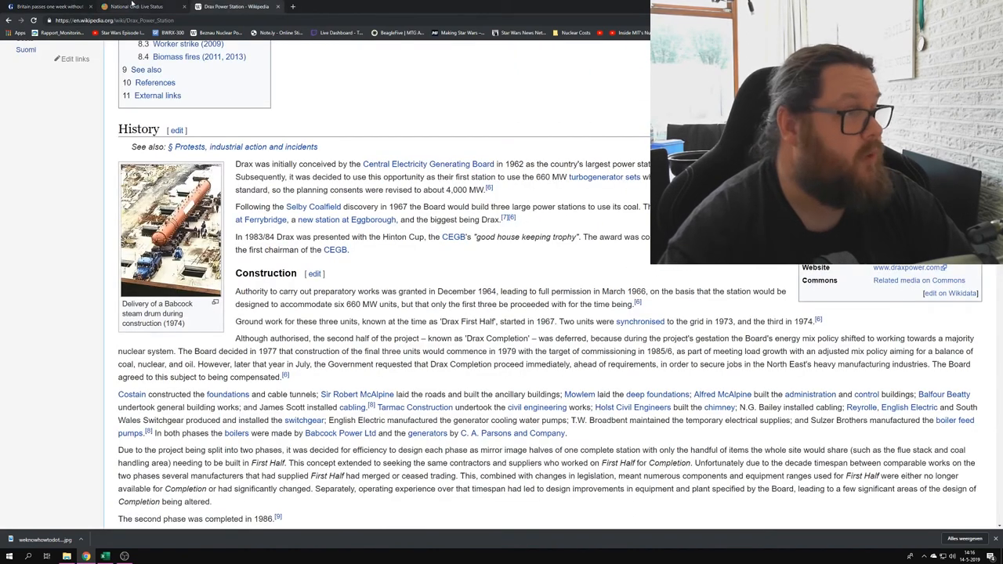
# - Switch to the National Grid: Live Status tab showing 0% coal and 29.7% renewables
pyautogui.click(141, 8)
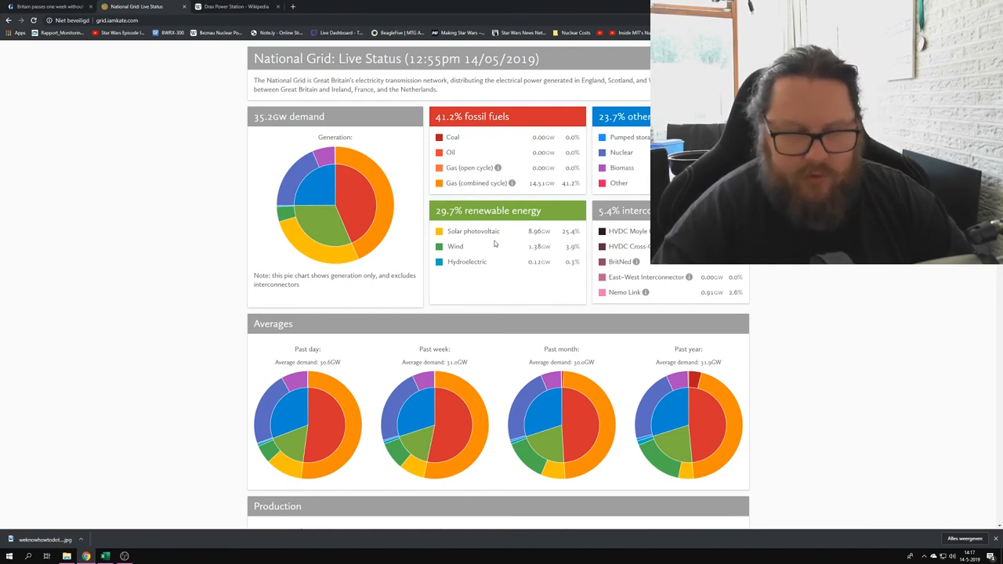
pyautogui.moveTo(479, 257)
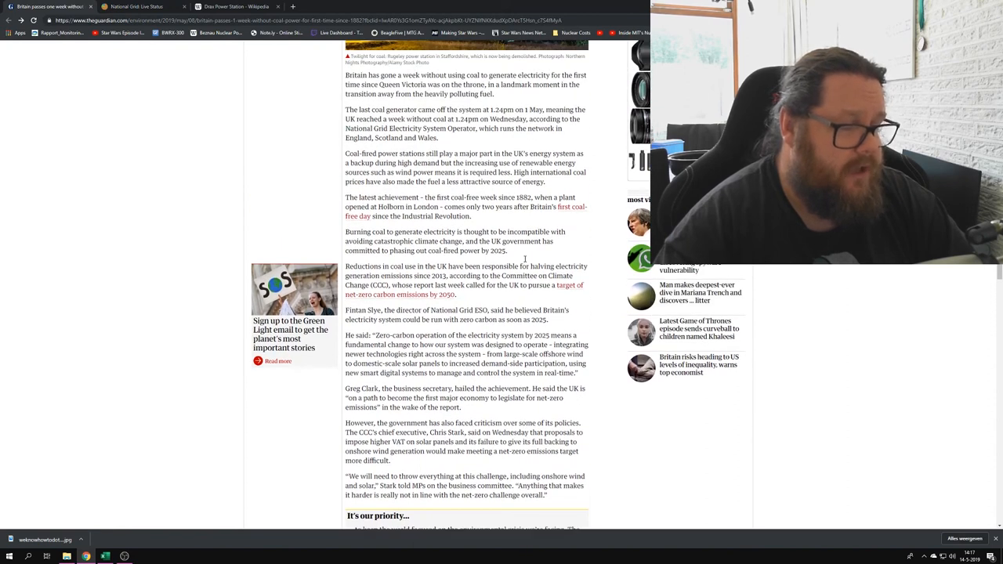
# - Toggle between the National Grid and Guardian tabs, scroll the article, and end on National Grid
pyautogui.click(147, 7)
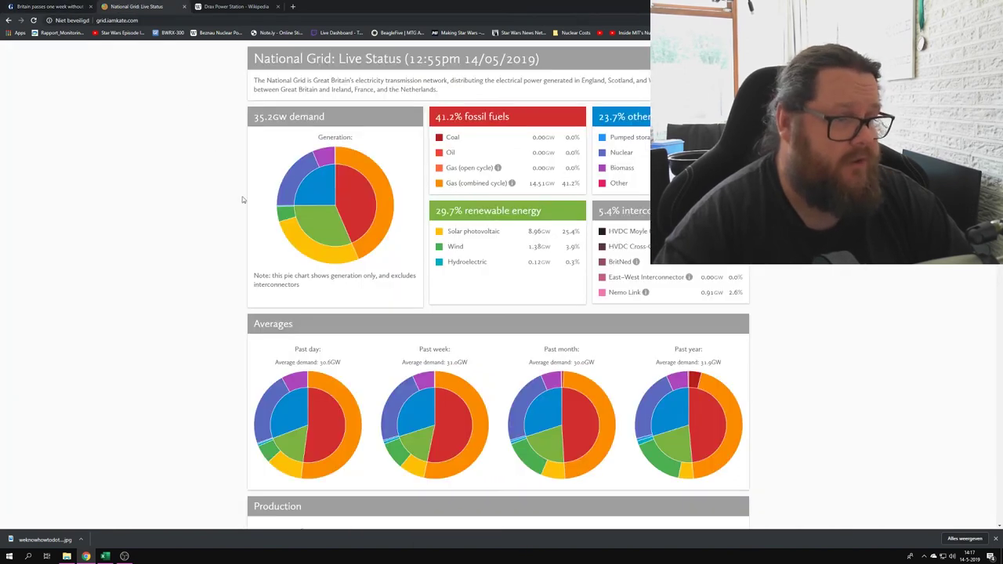
pyautogui.moveTo(559, 300)
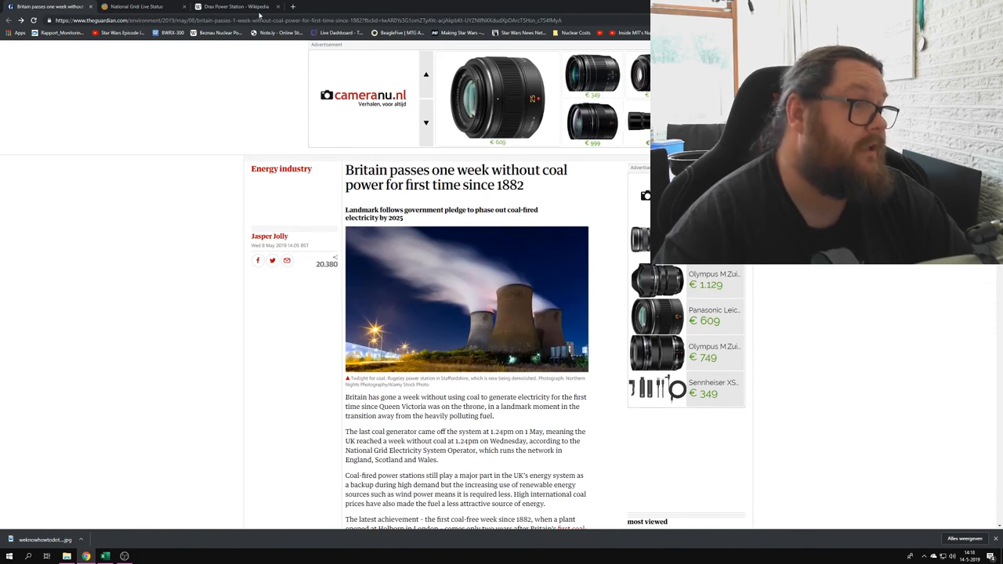
pyautogui.click(143, 7)
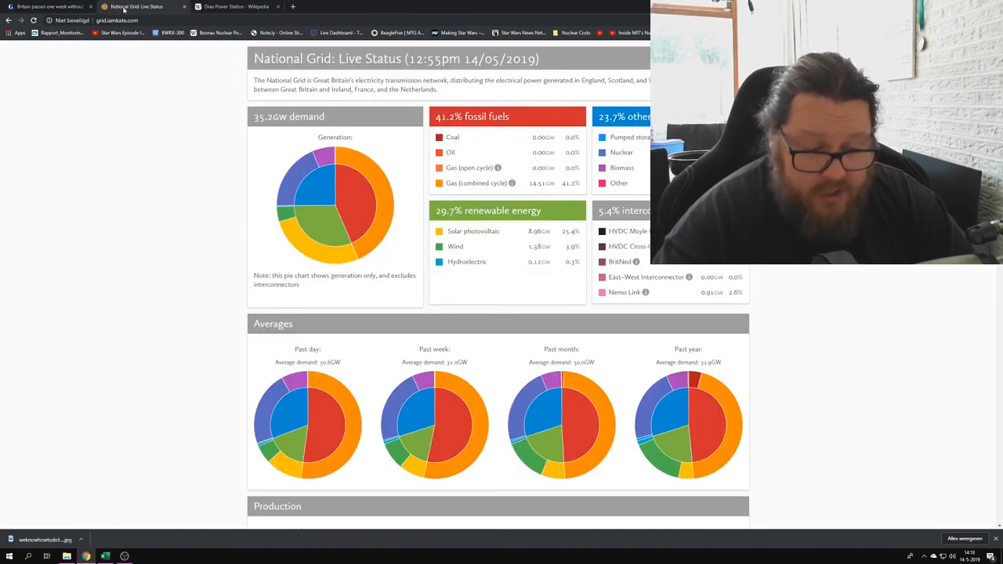
pyautogui.click(43, 7)
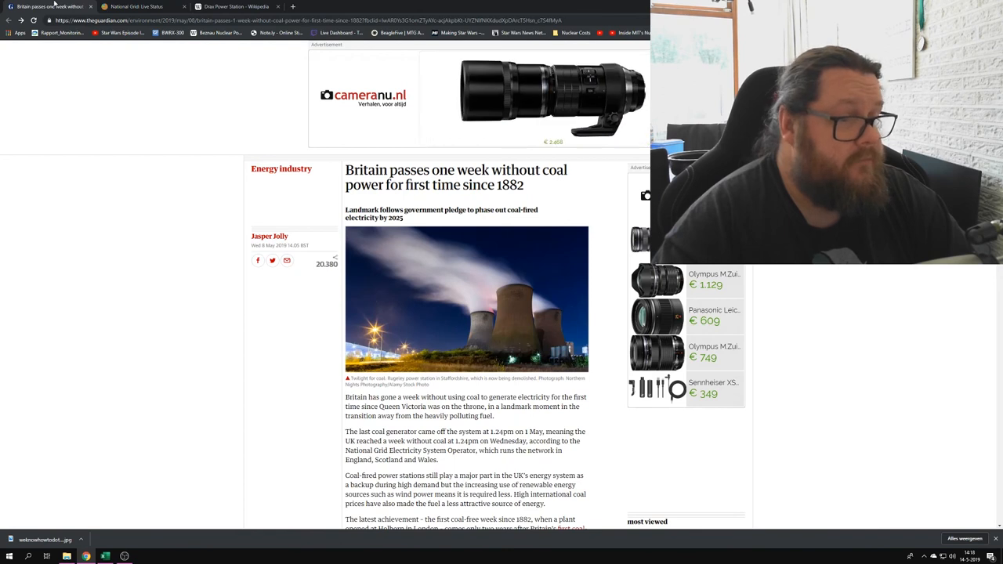
pyautogui.scroll(-3)
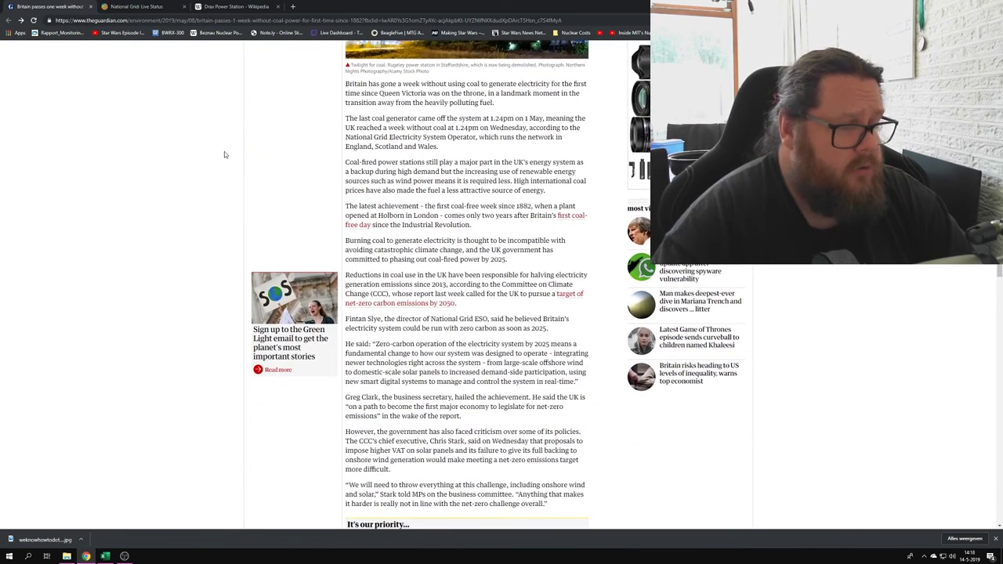
pyautogui.click(139, 5)
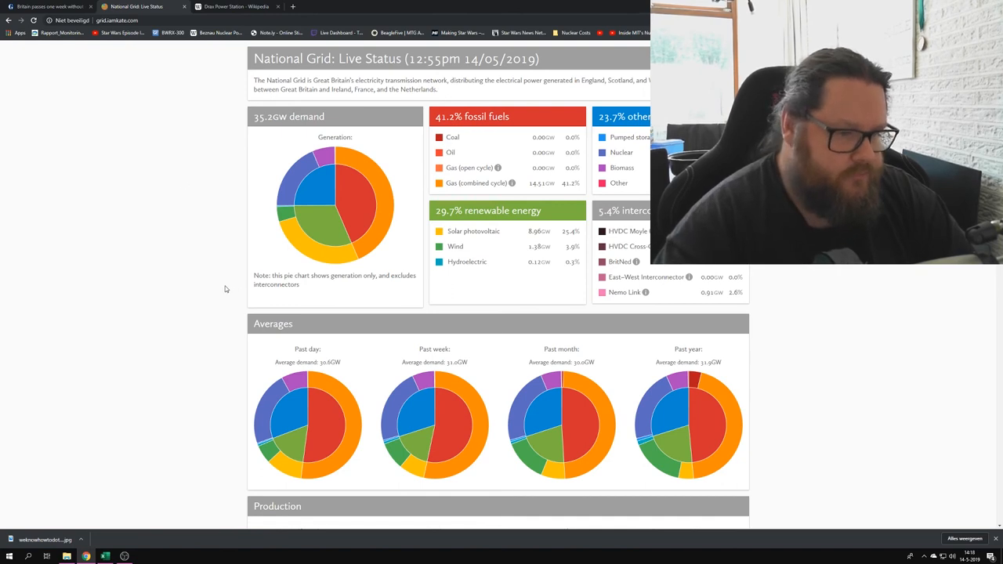
pyautogui.scroll(-3)
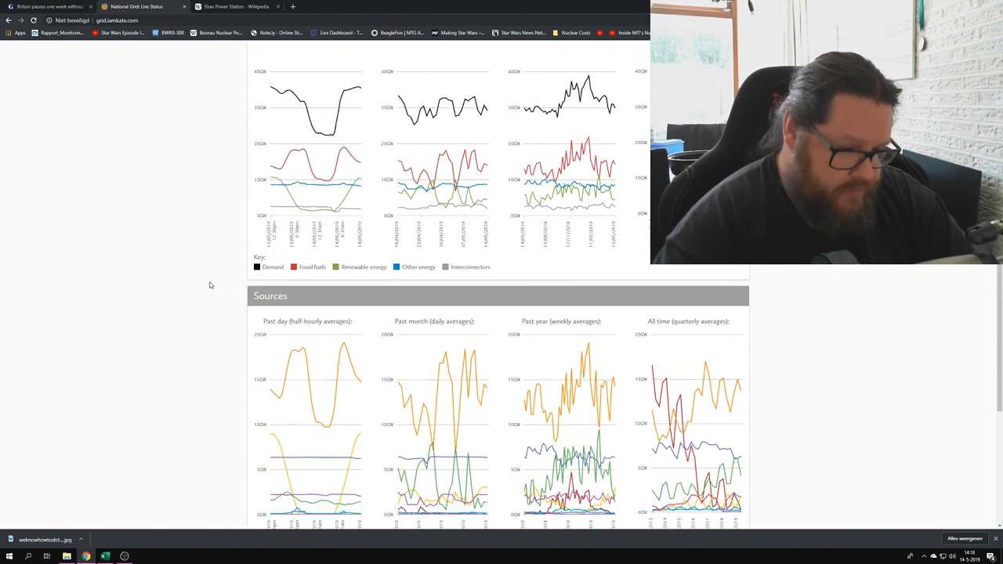
pyautogui.scroll(-3)
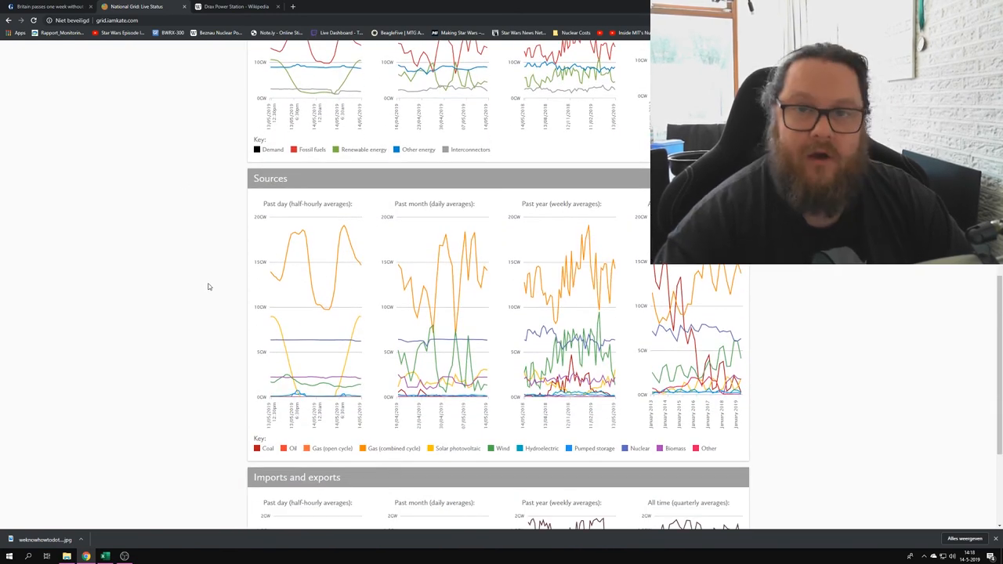
pyautogui.scroll(-3)
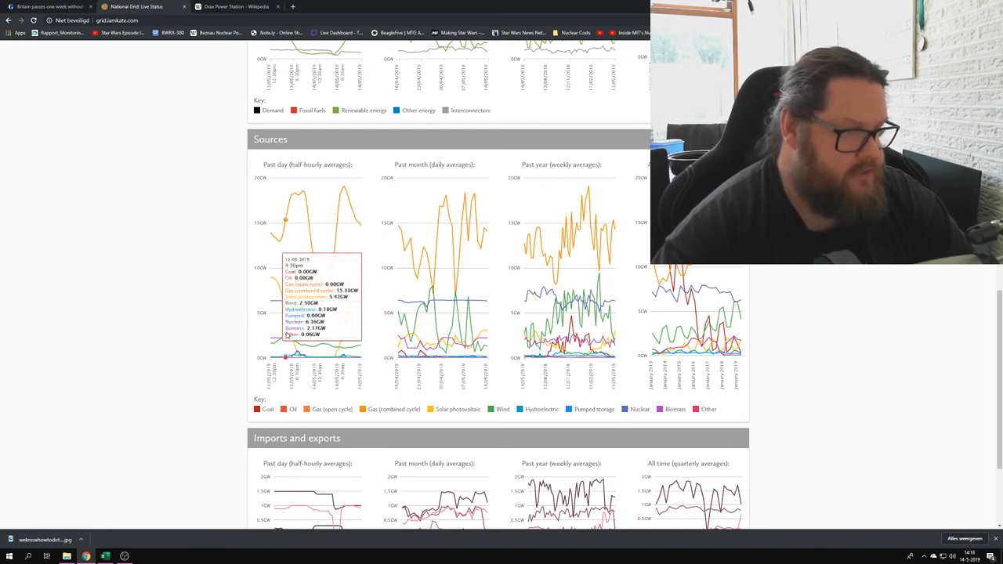
pyautogui.moveTo(277, 303)
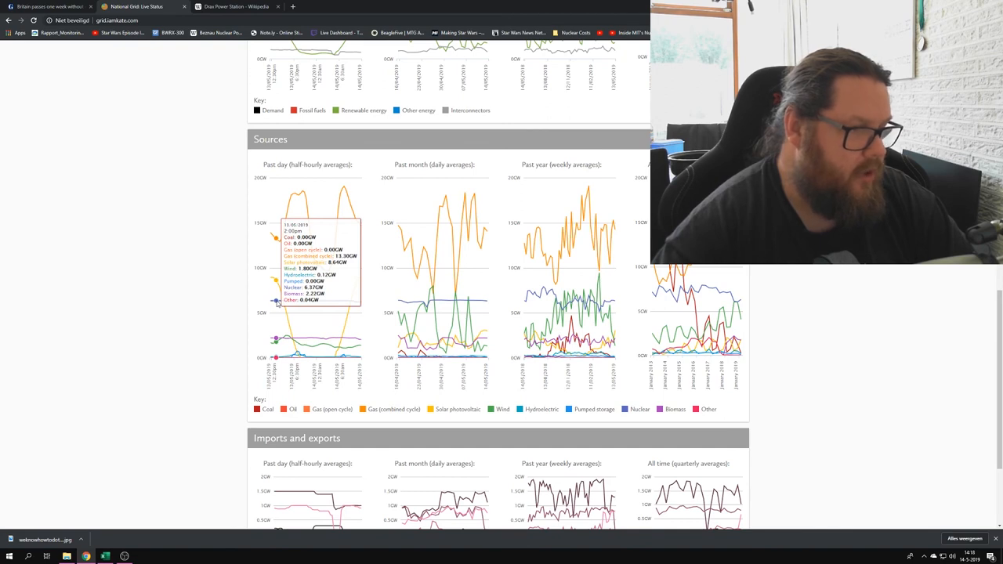
pyautogui.moveTo(288, 307)
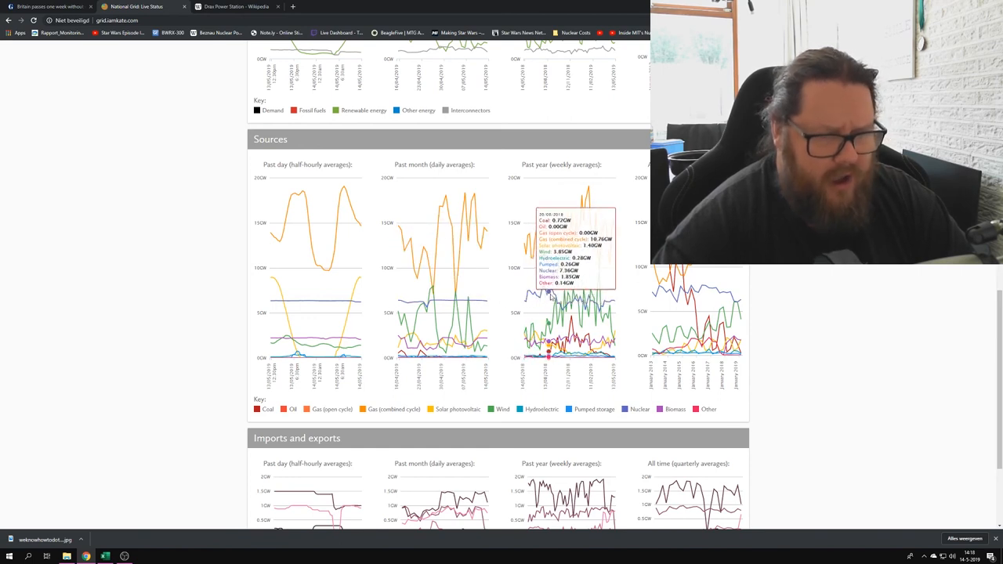
pyautogui.moveTo(614, 296)
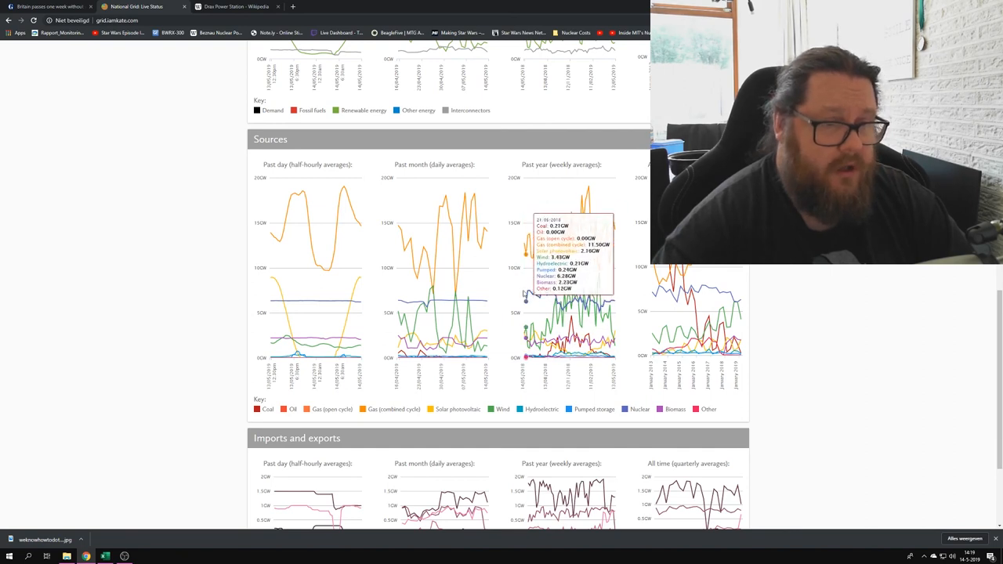
pyautogui.moveTo(690, 328)
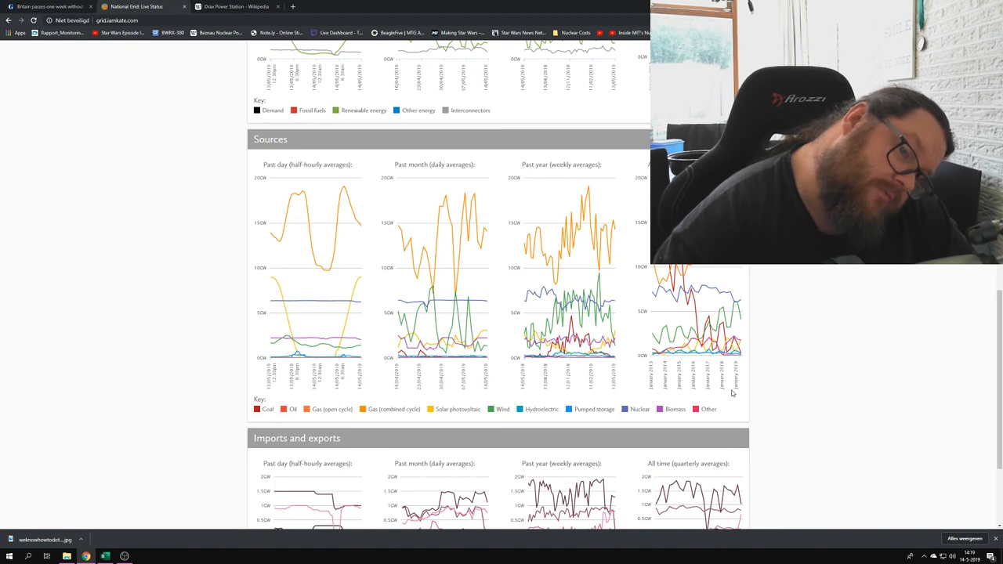
pyautogui.moveTo(674, 310)
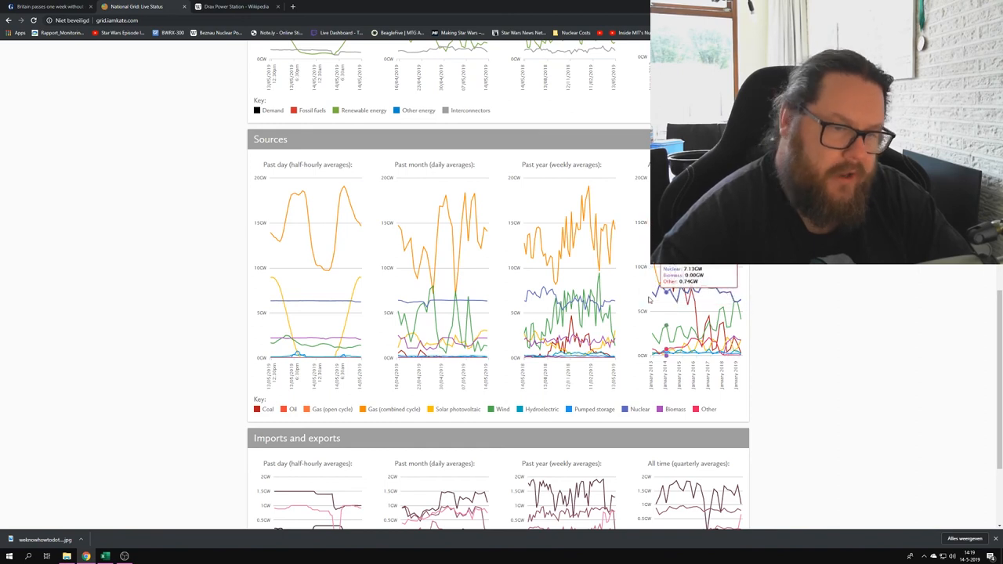
pyautogui.moveTo(332, 306)
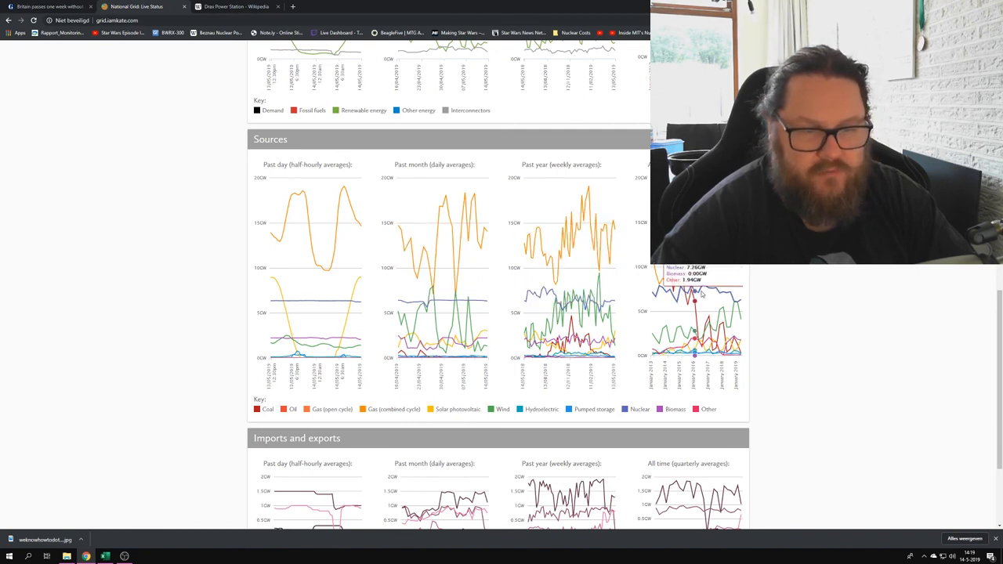
pyautogui.moveTo(705, 291)
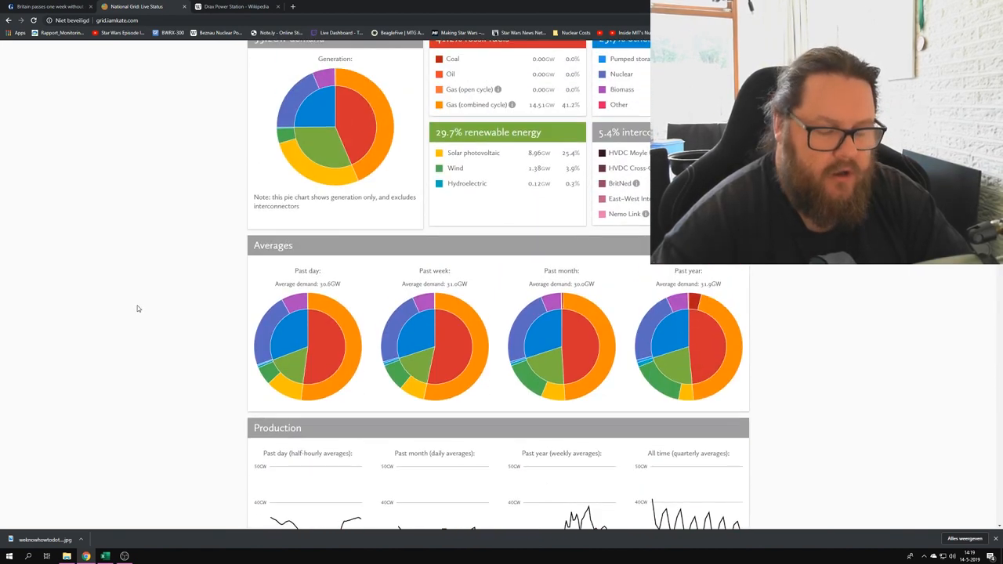
pyautogui.scroll(3)
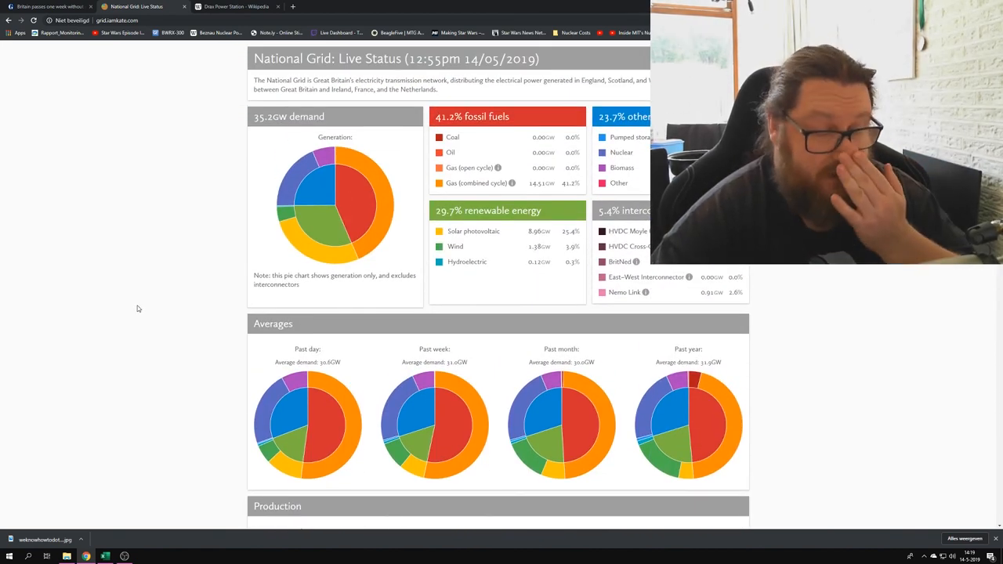